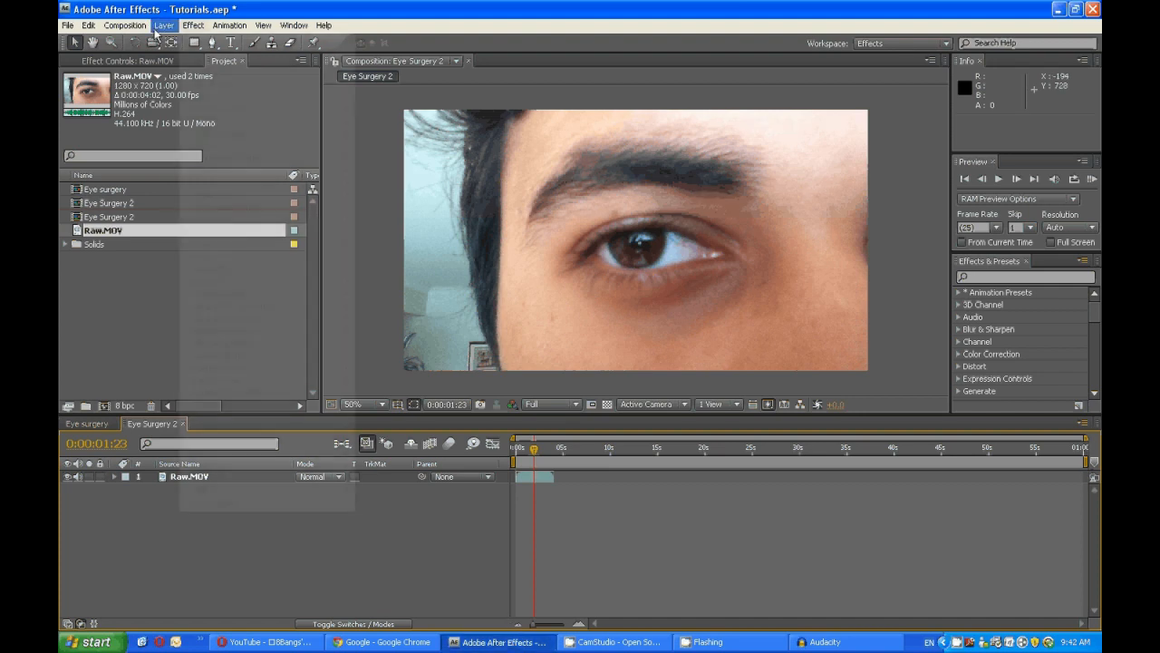
# - Create a null object named Tracker and a black comp-size solid named Iris Tracker
pyautogui.click(163, 24)
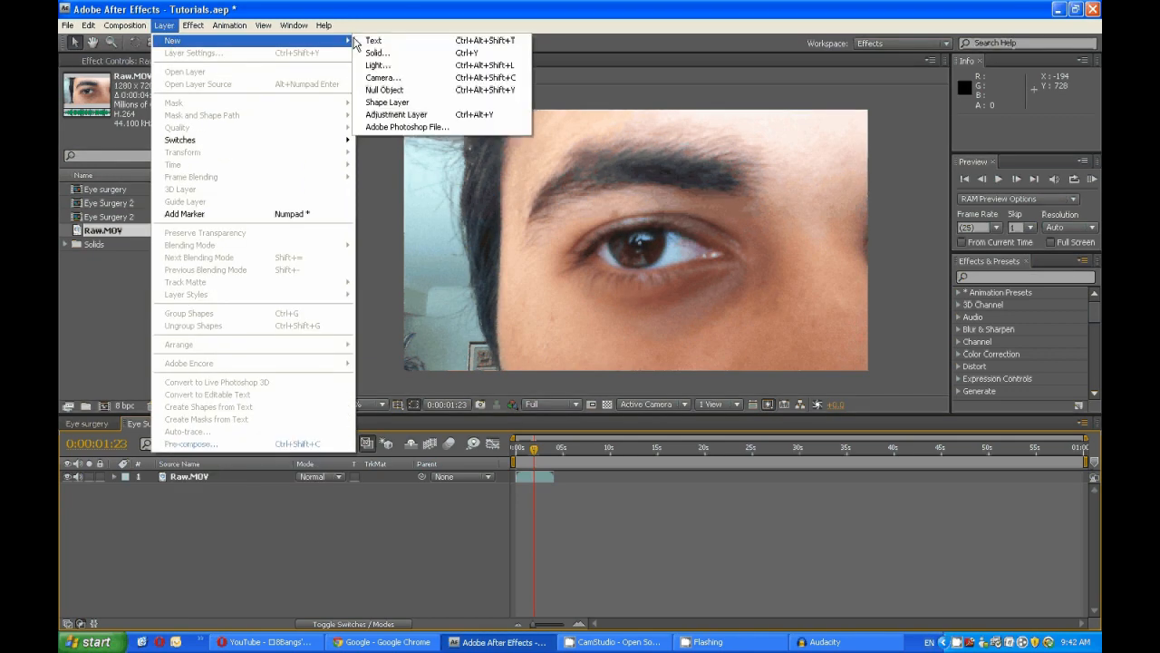
pyautogui.click(382, 89)
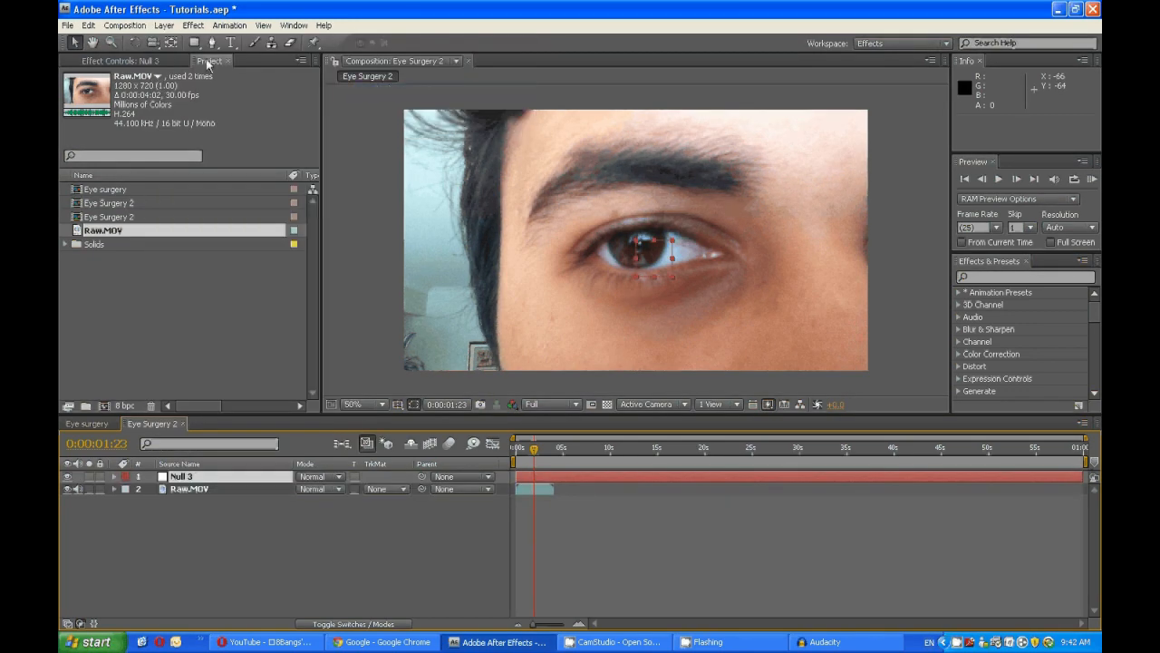
pyautogui.click(167, 24)
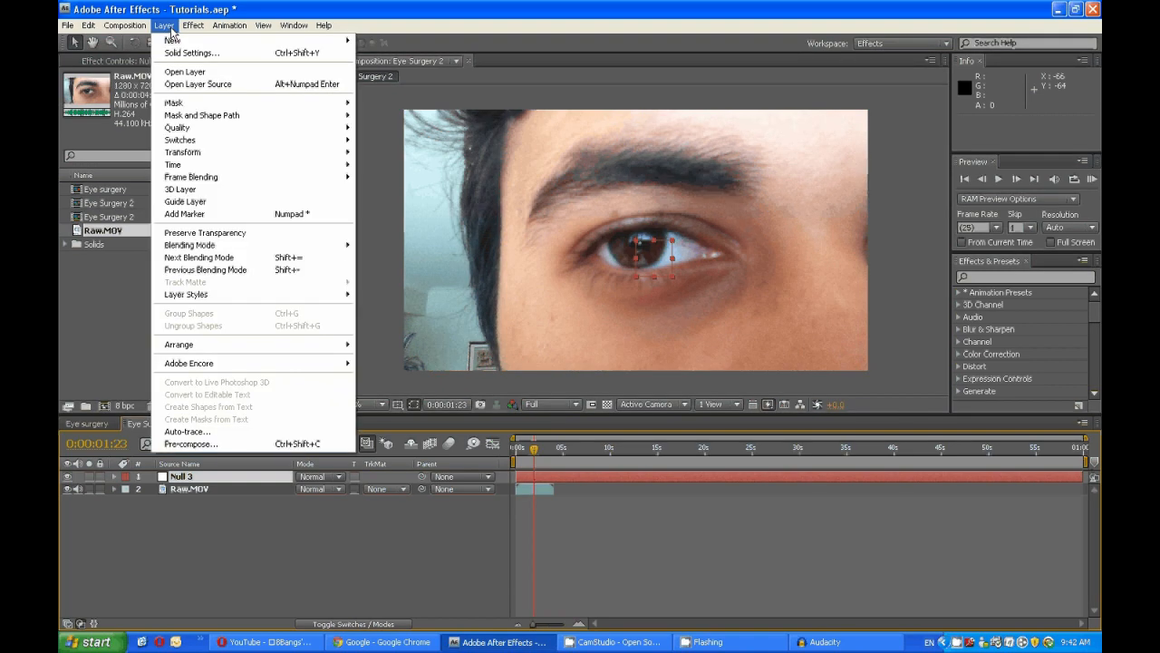
pyautogui.moveTo(177, 40)
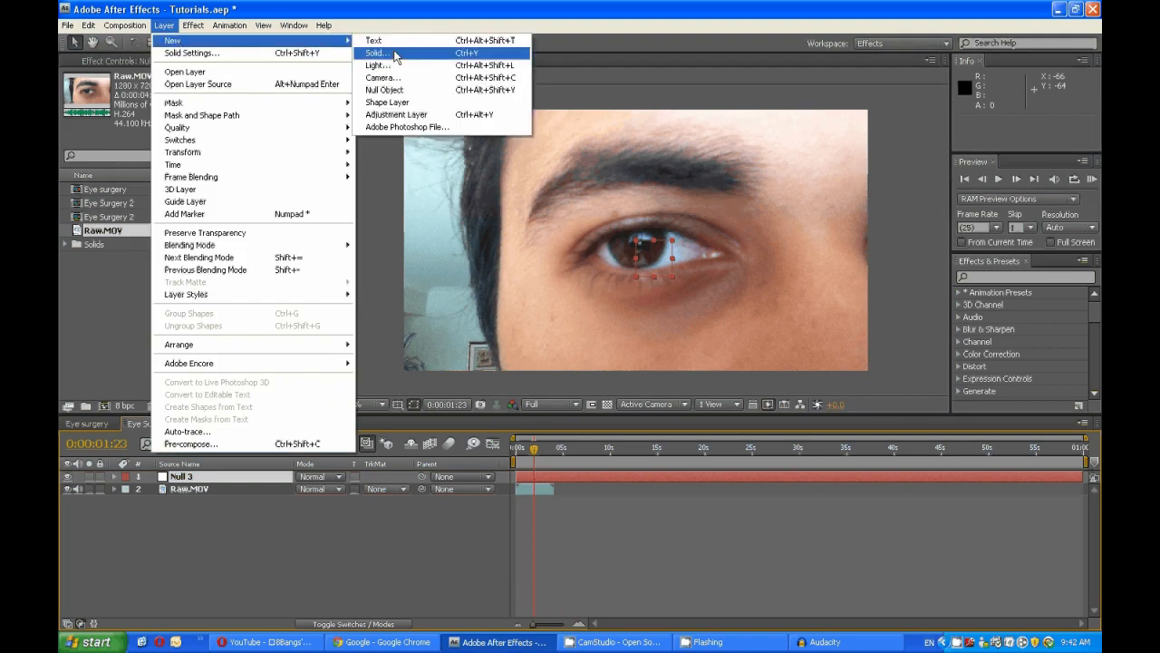
pyautogui.click(385, 53)
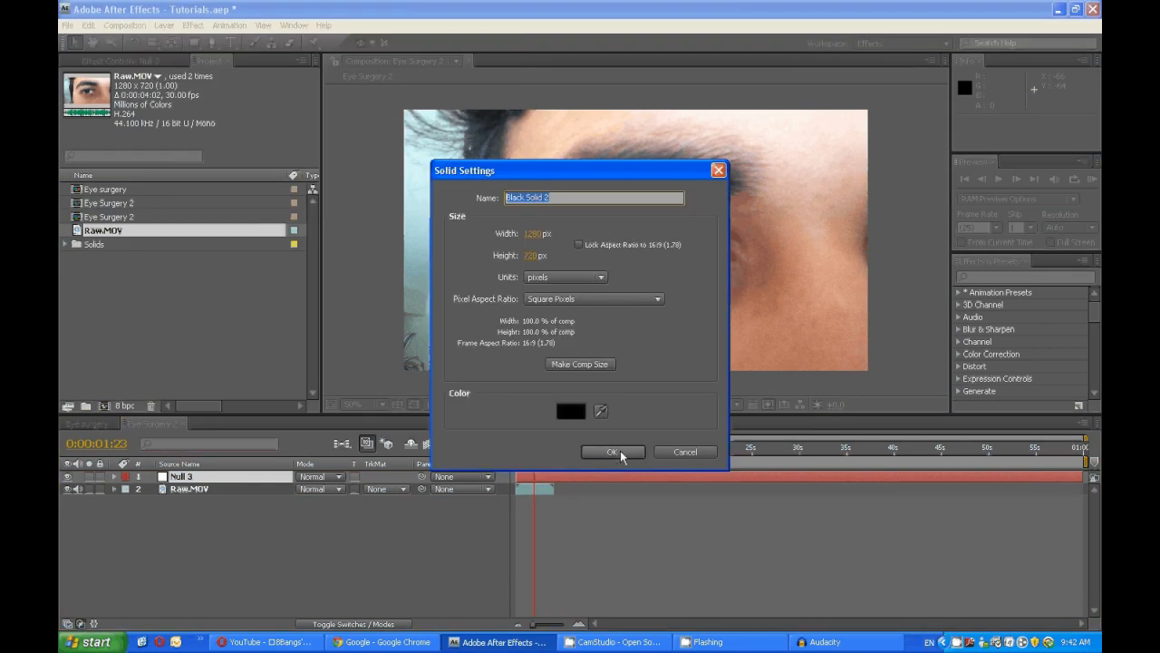
pyautogui.write('Iris Tracker')
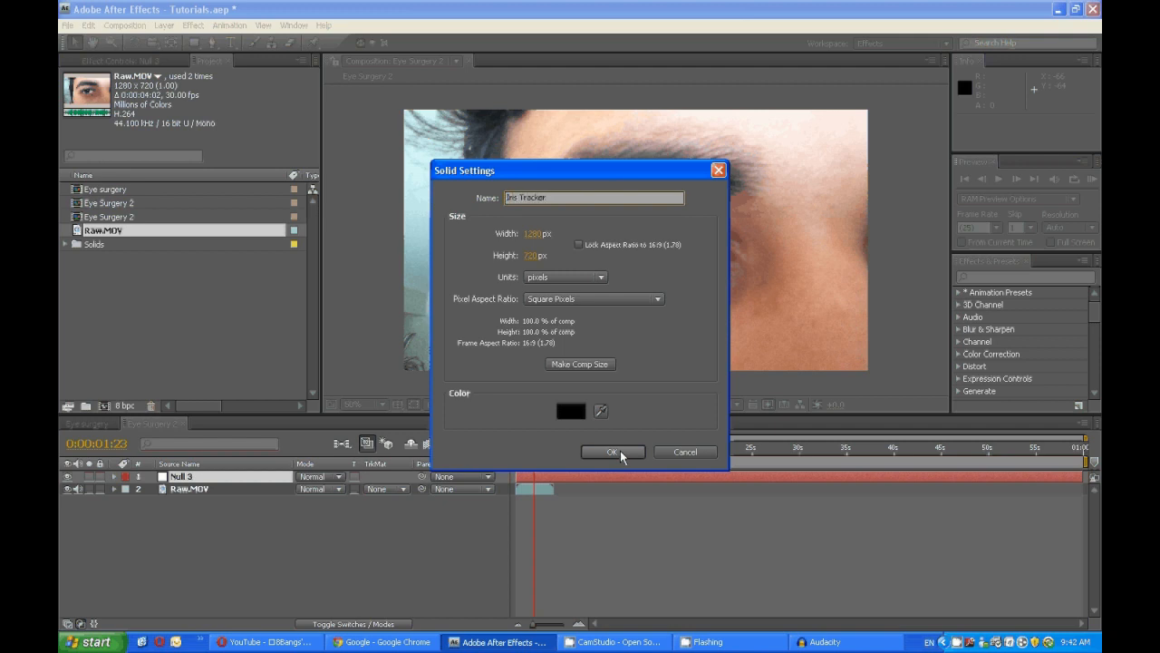
pyautogui.click(612, 452)
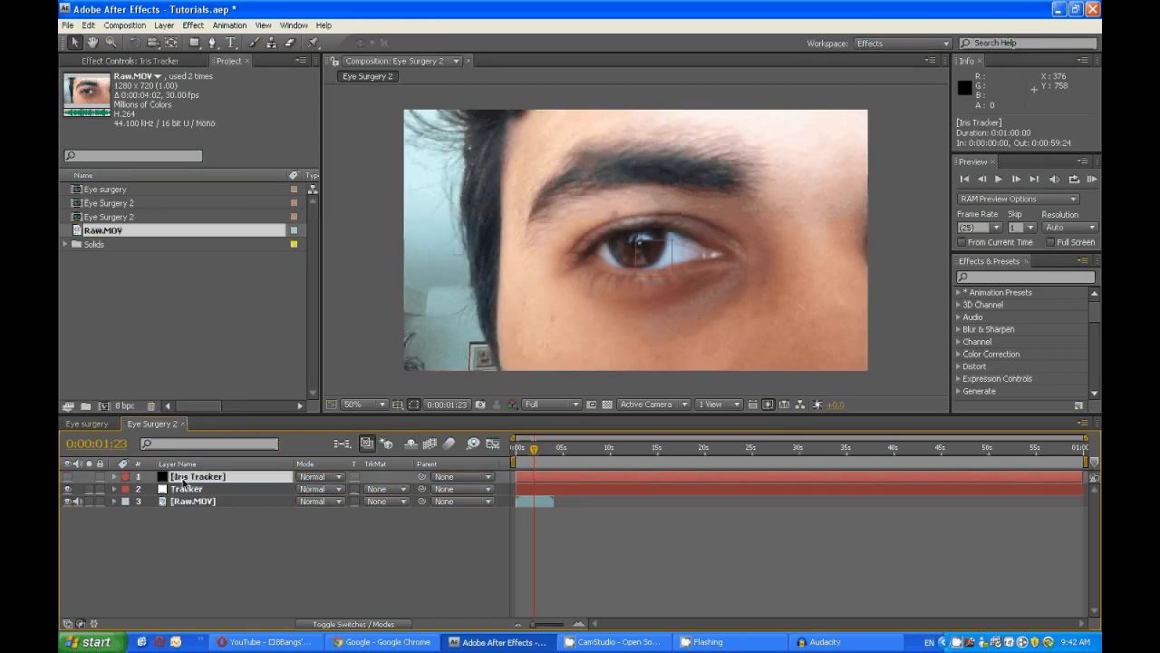
# - Draw an elliptical mask on Iris Tracker and move the black circle over the iris
pyautogui.click(193, 44)
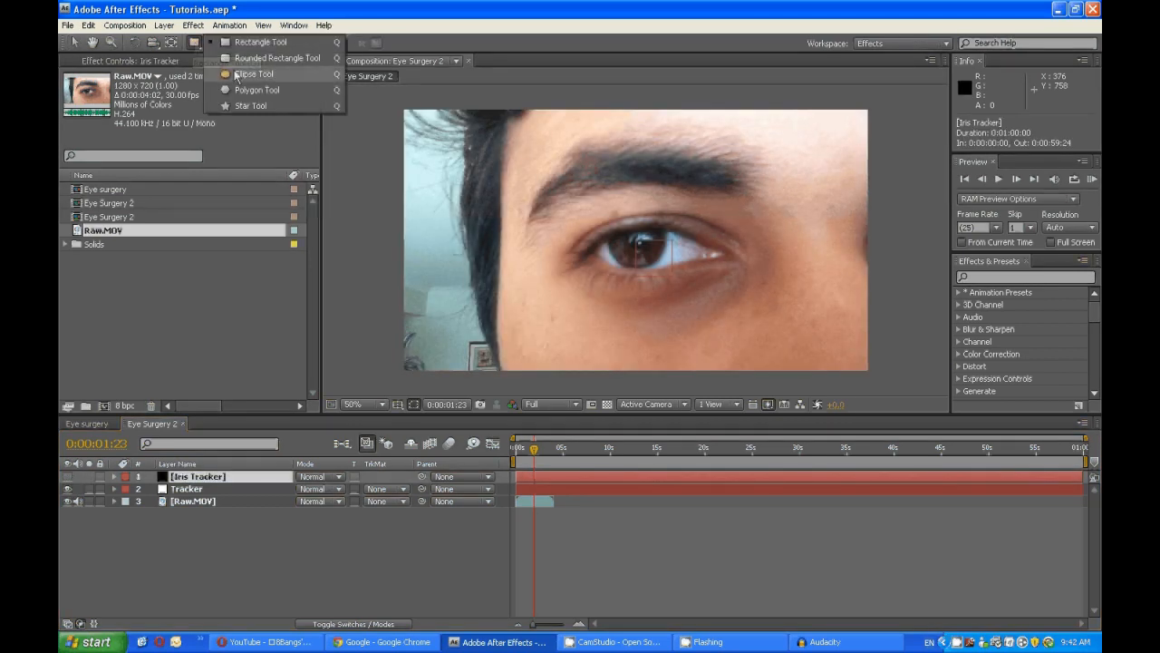
pyautogui.click(254, 75)
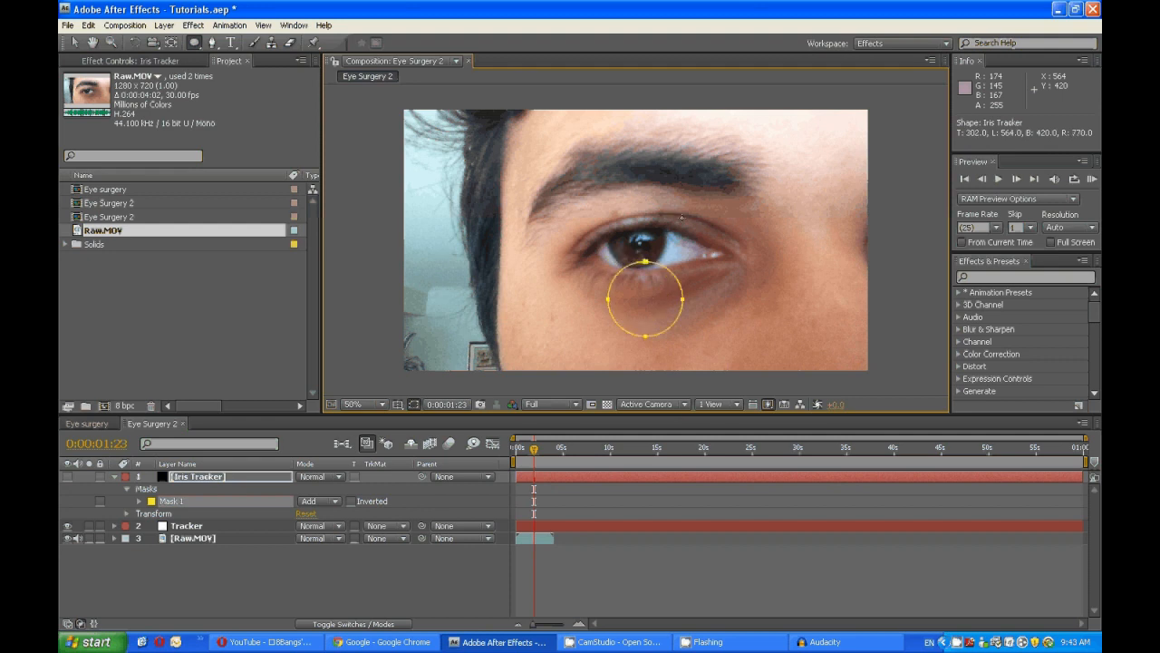
pyautogui.moveTo(644, 299); pyautogui.dragTo(576, 225)
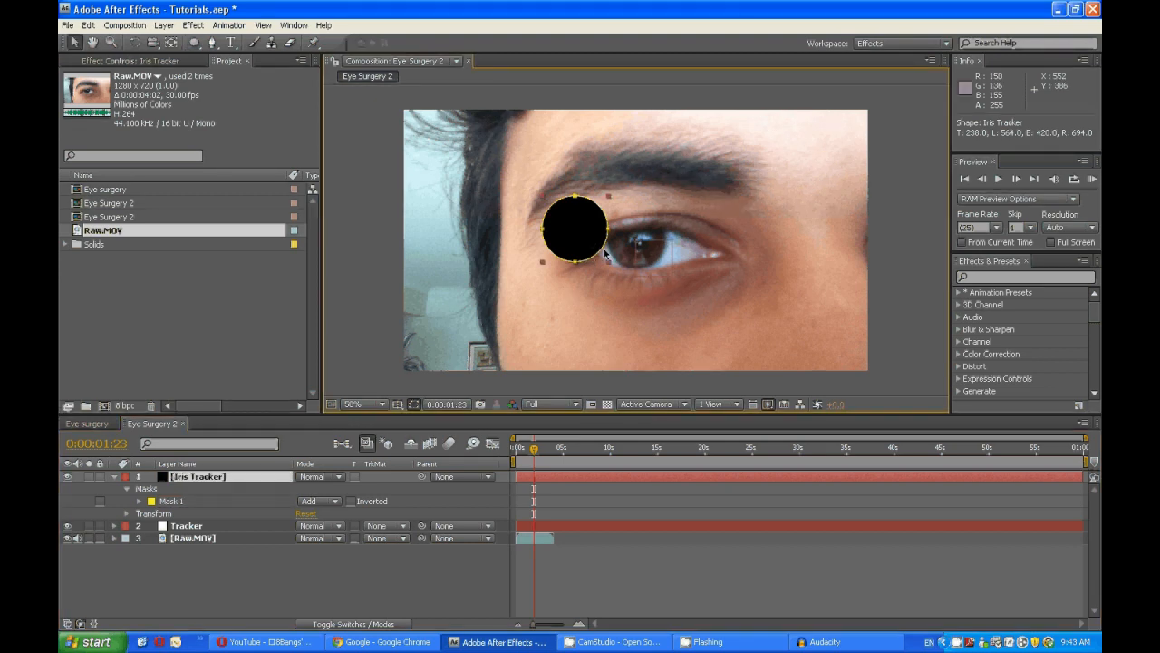
pyautogui.moveTo(575, 228); pyautogui.dragTo(634, 225)
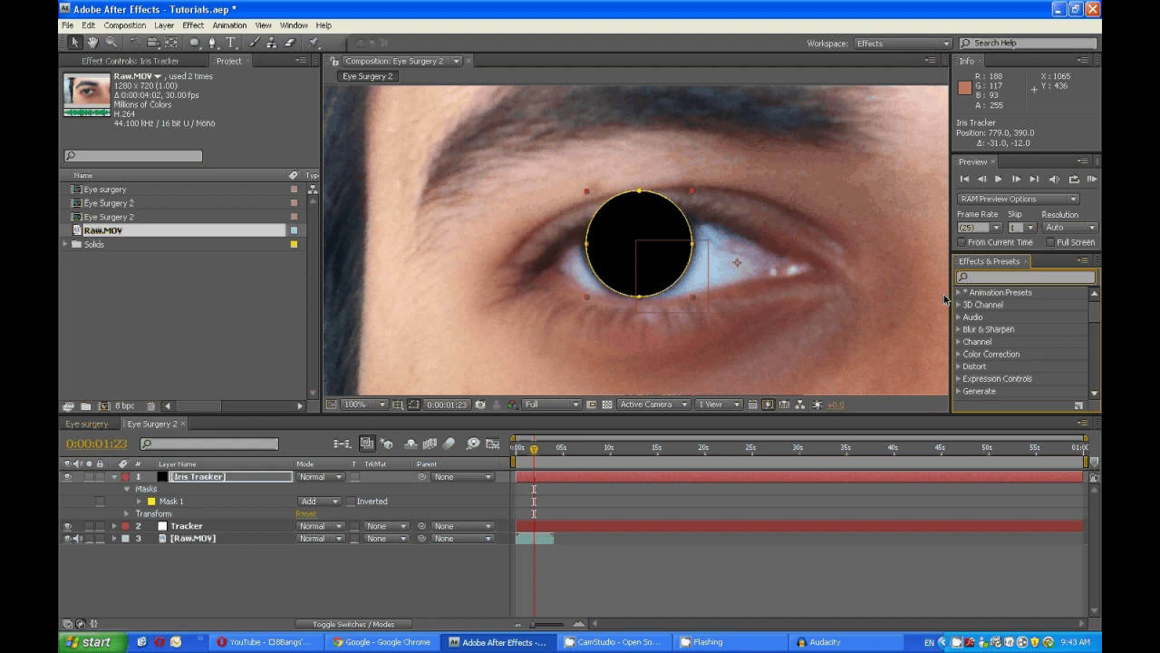
# - Apply the Stroke effect found by searching 'str', with Paint Style set to Reveal Original Image
pyautogui.write('stroke')
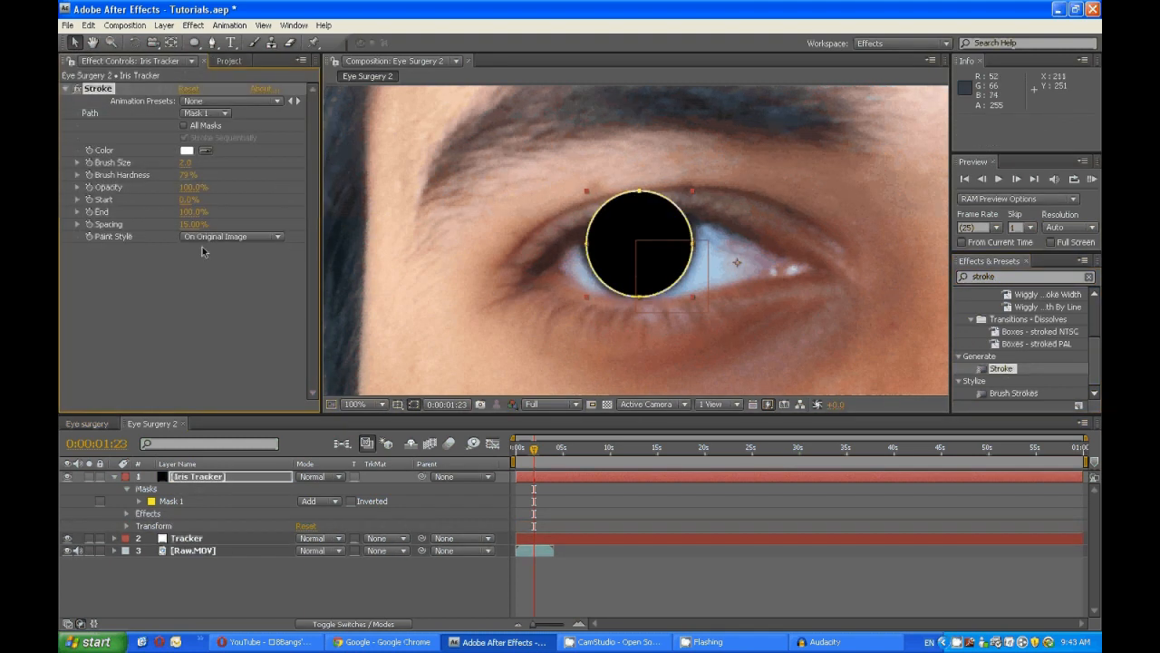
pyautogui.click(231, 237)
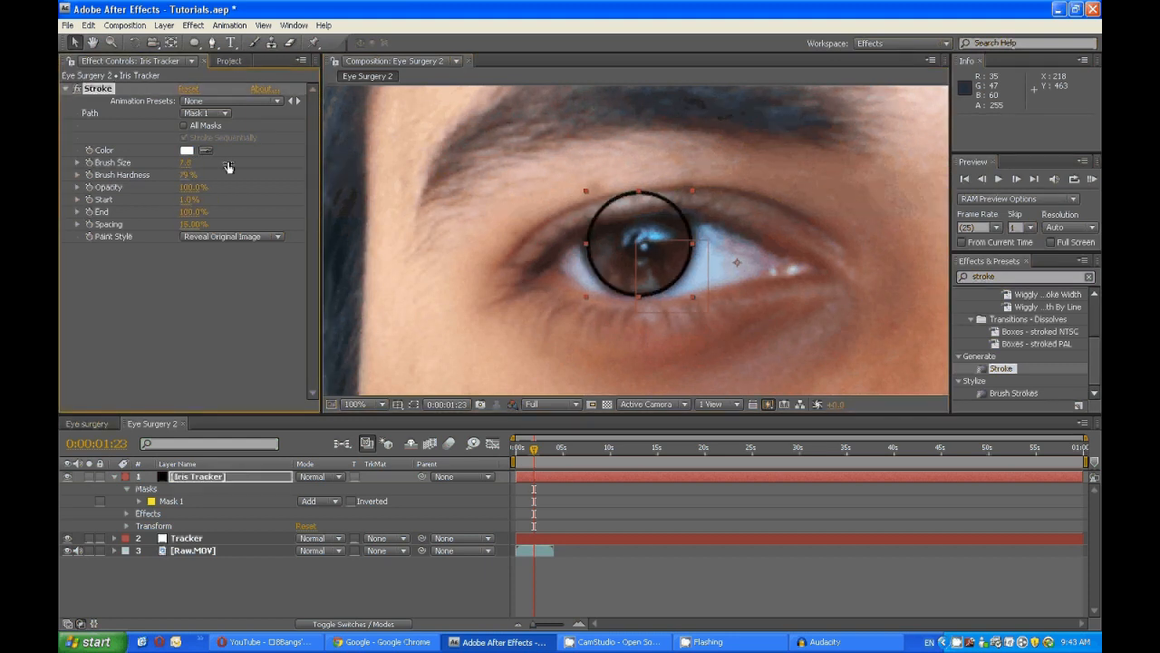
# - Set the stroke colour to red and adjust its brush size and opacity
pyautogui.click(188, 149)
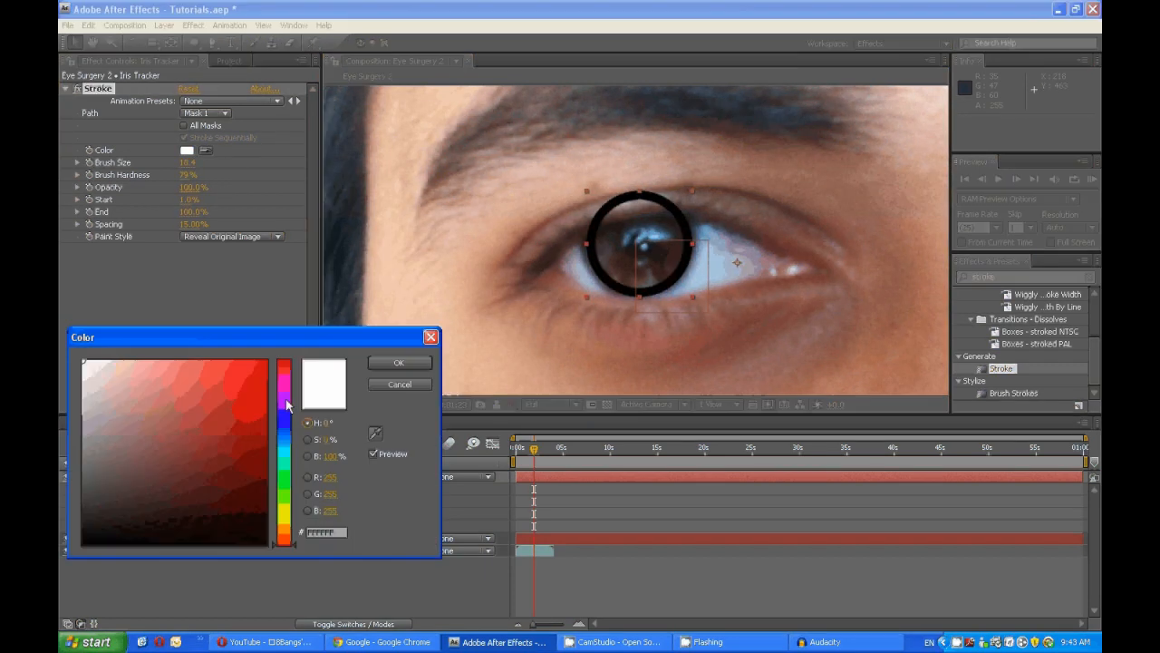
pyautogui.click(283, 365)
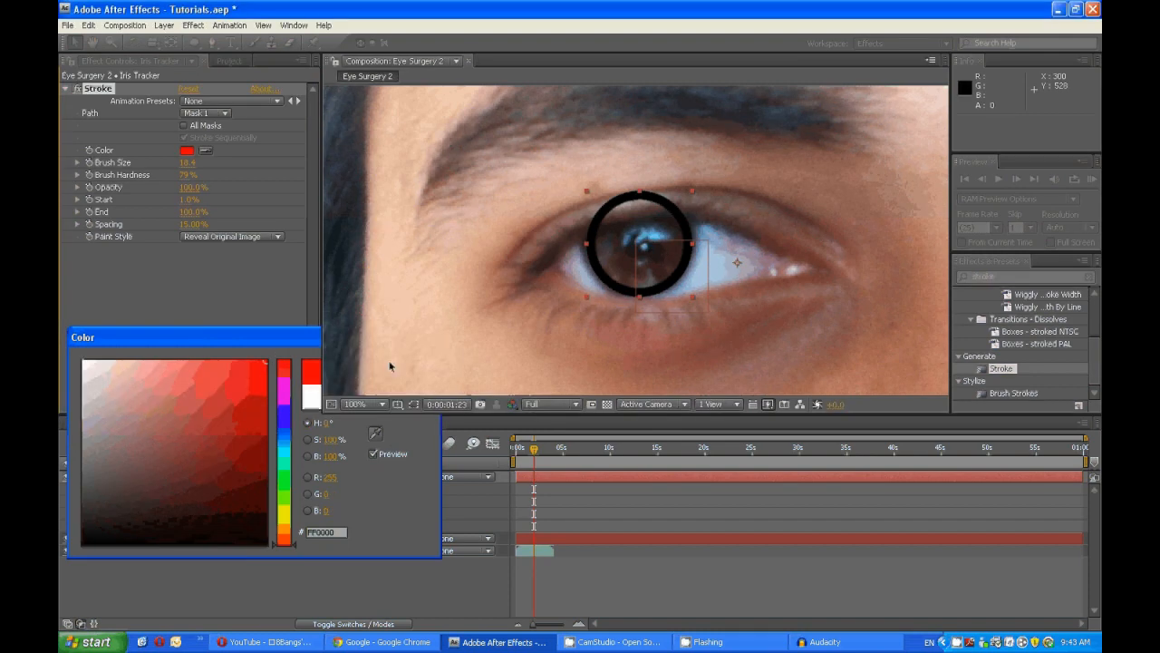
pyautogui.click(231, 237)
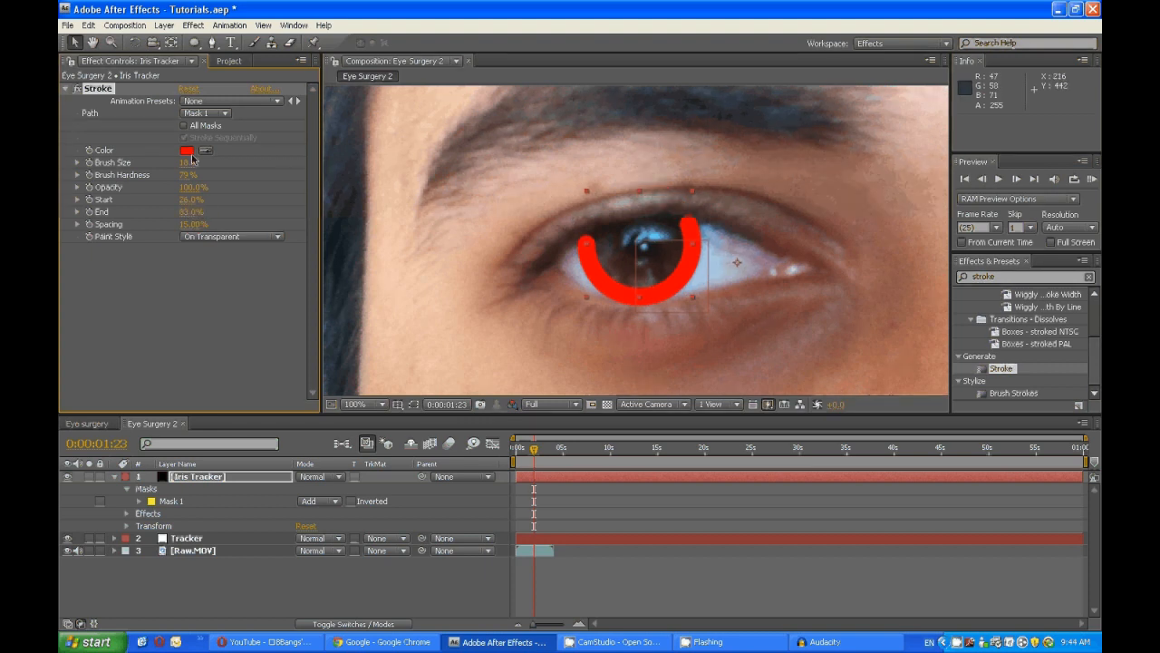
pyautogui.moveTo(185, 163); pyautogui.dragTo(177, 162)
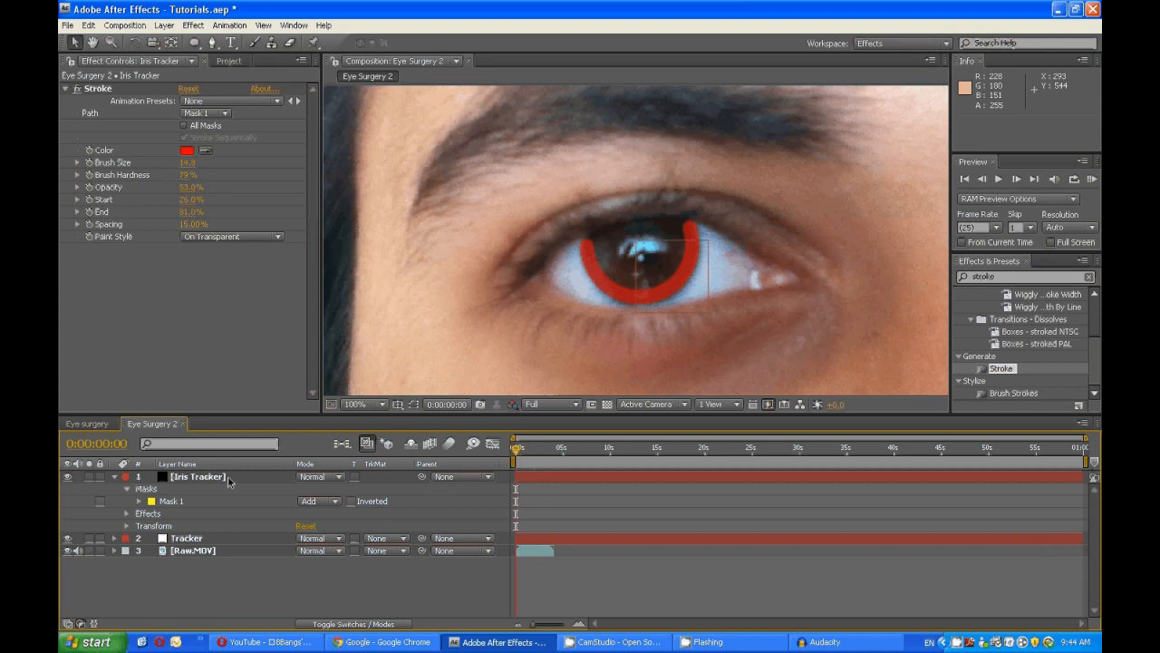
pyautogui.moveTo(421, 483)
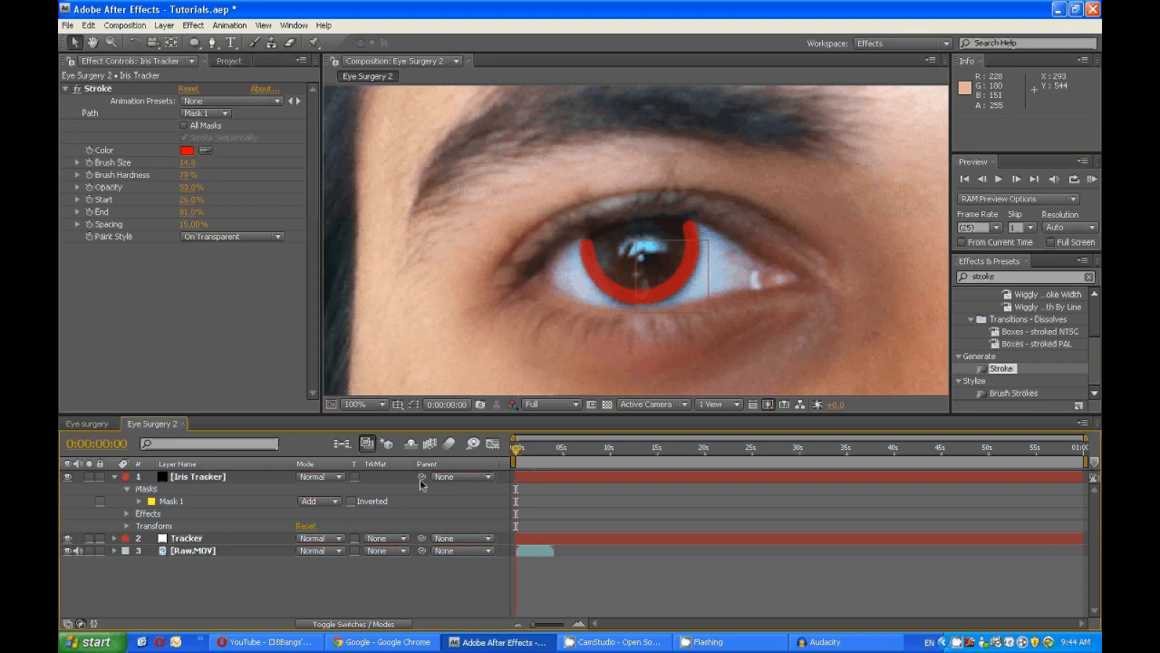
# - Parent Iris Tracker to the Tracker null and keyframe Tracker's position onto the pupil across frames
pyautogui.click(476, 476)
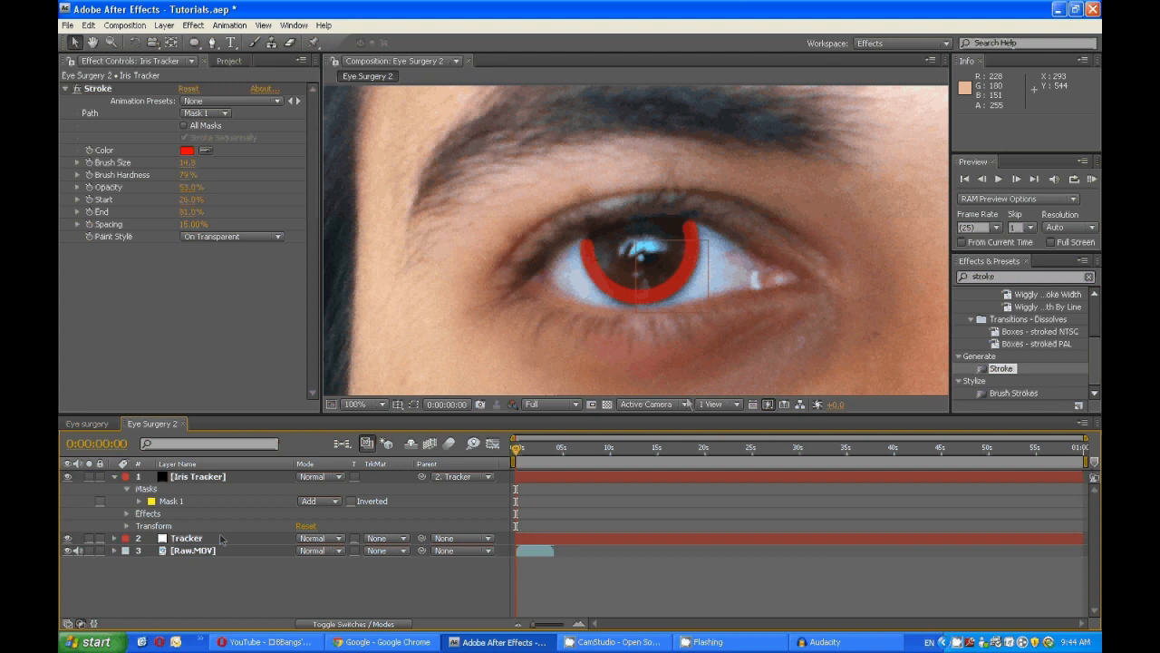
pyautogui.click(185, 538)
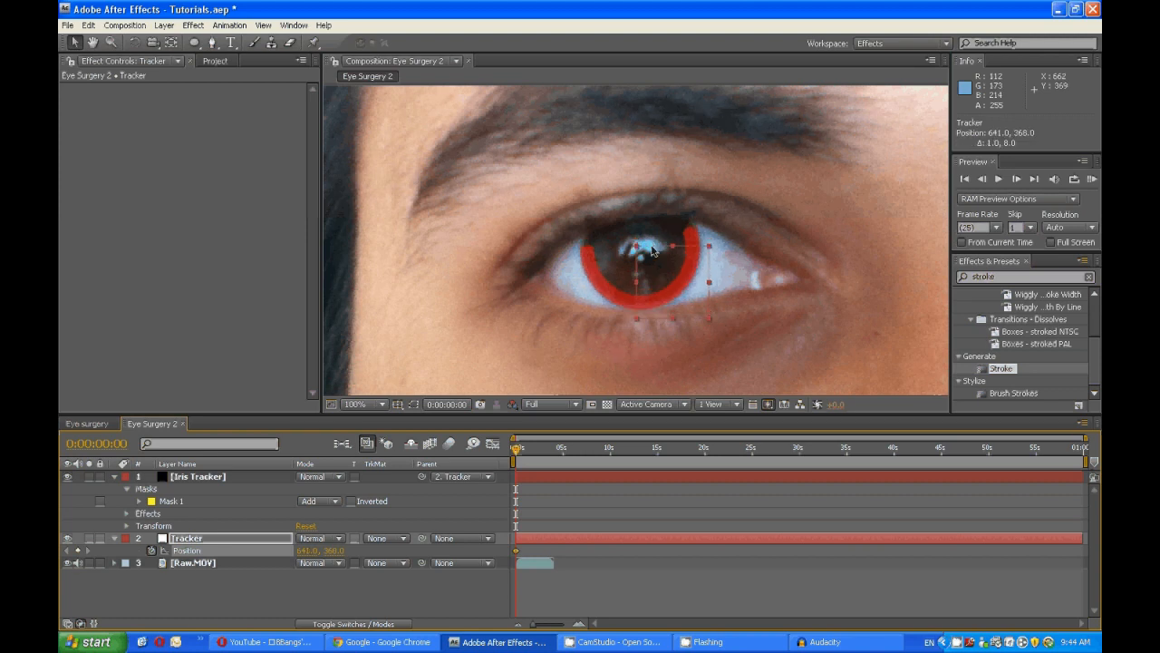
pyautogui.moveTo(651, 251); pyautogui.dragTo(641, 261)
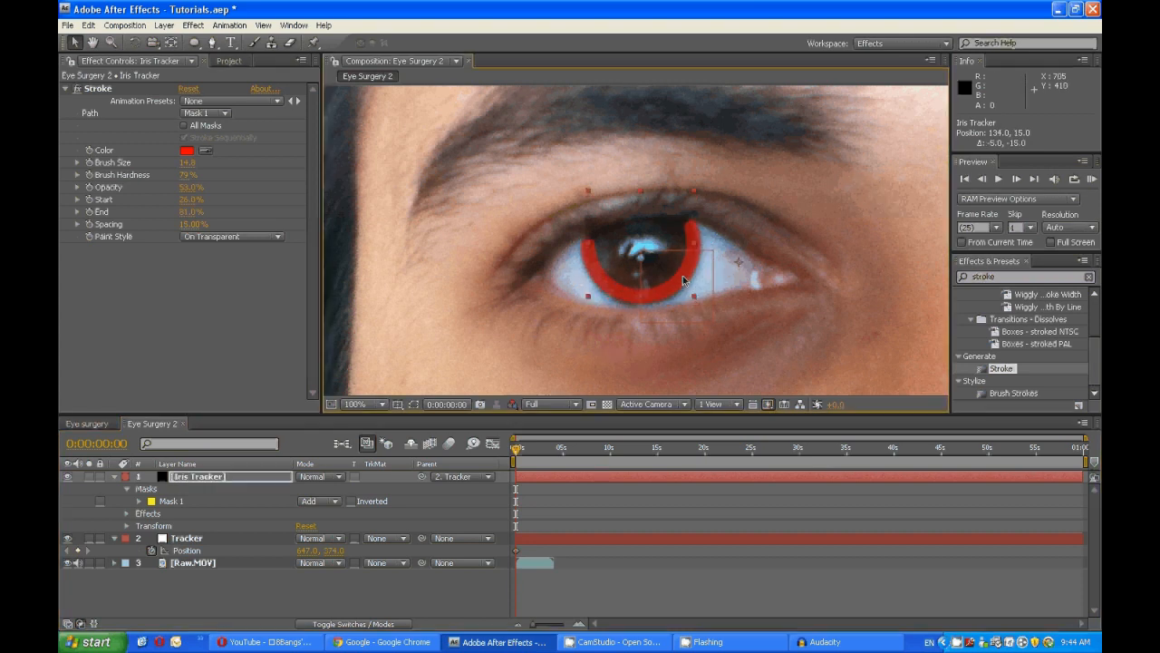
pyautogui.click(186, 538)
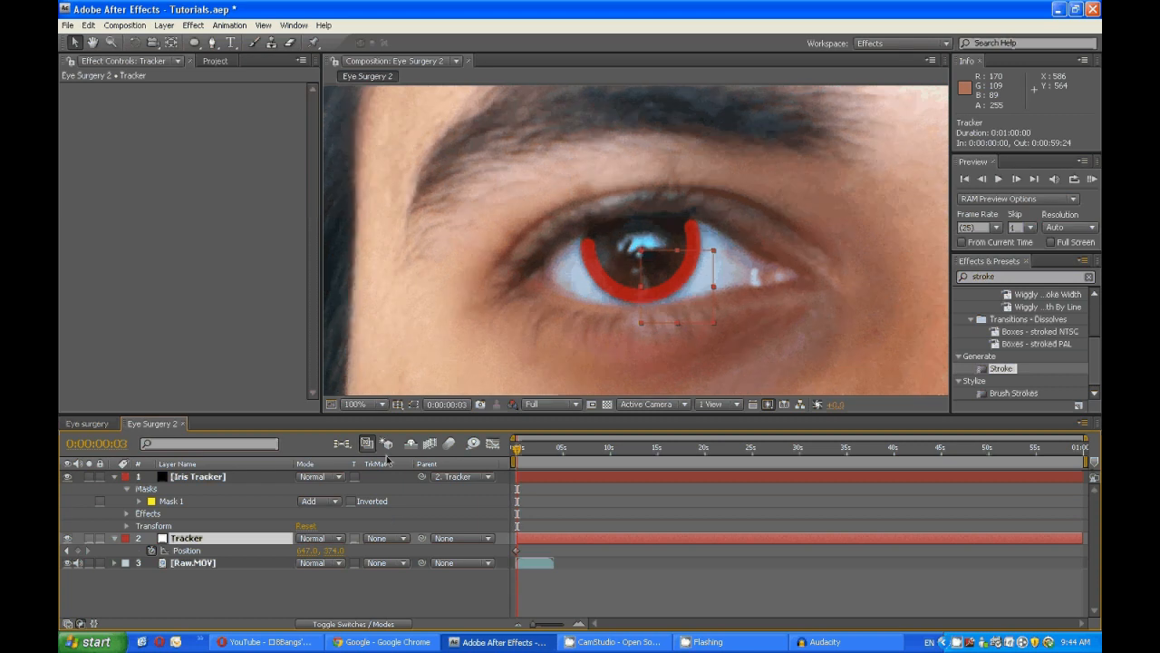
pyautogui.moveTo(666, 268); pyautogui.dragTo(639, 249)
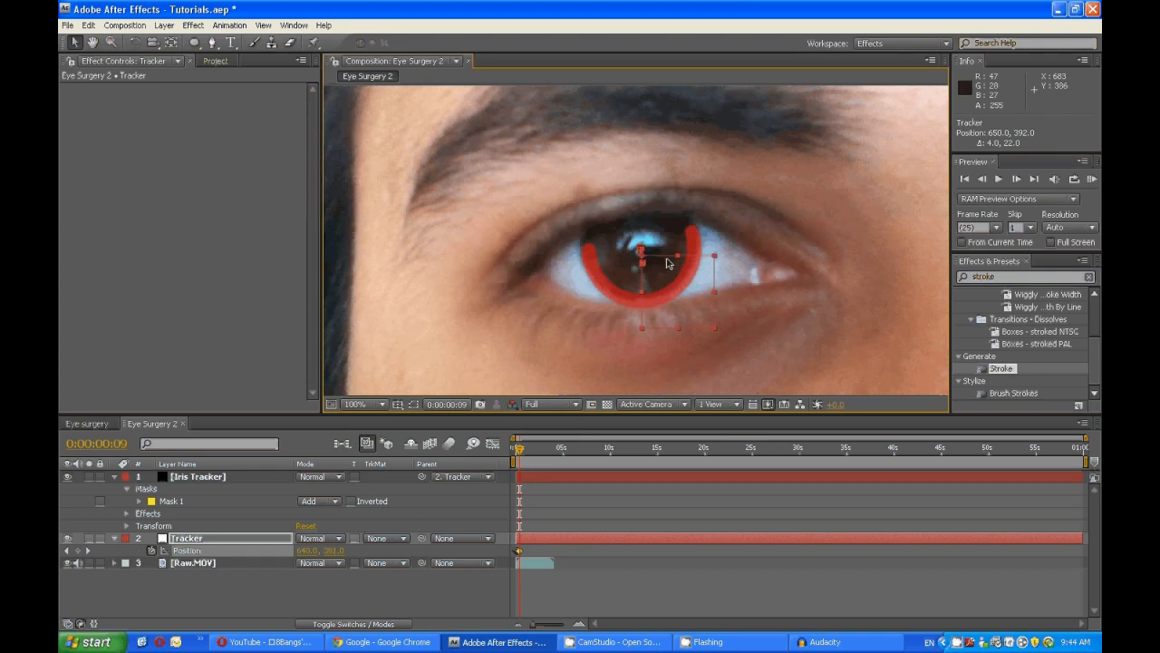
pyautogui.moveTo(642, 263); pyautogui.dragTo(642, 254)
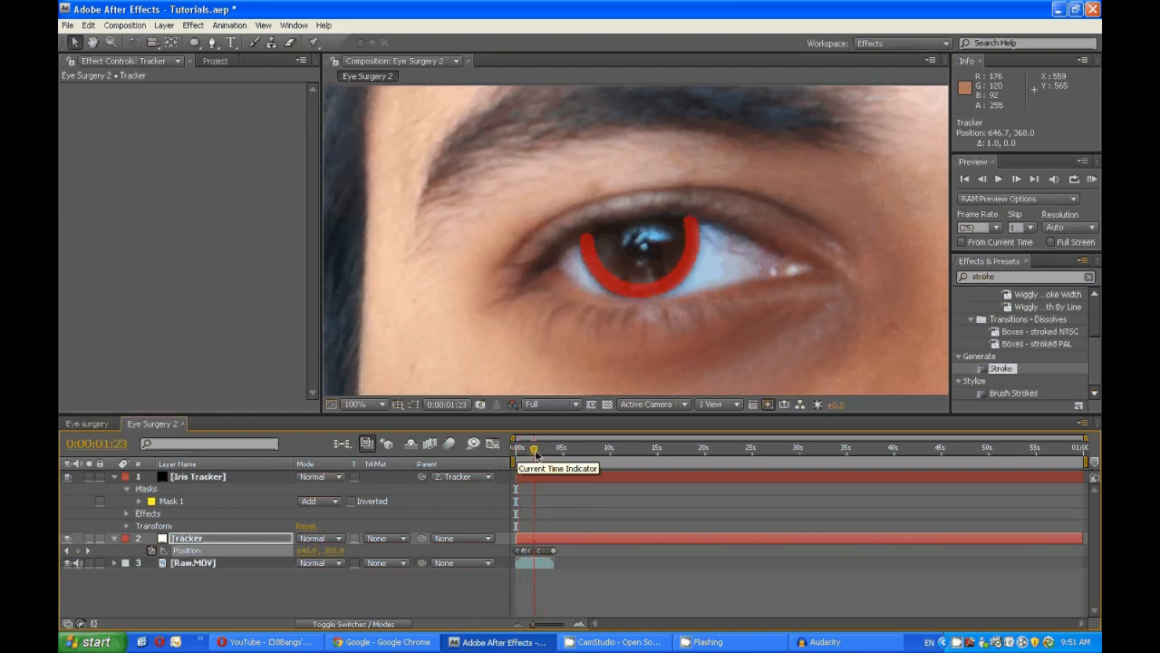
# - Add a Tracker Position keyframe near two seconds to keep the red arc on the iris
pyautogui.moveTo(534, 447); pyautogui.dragTo(539, 447)
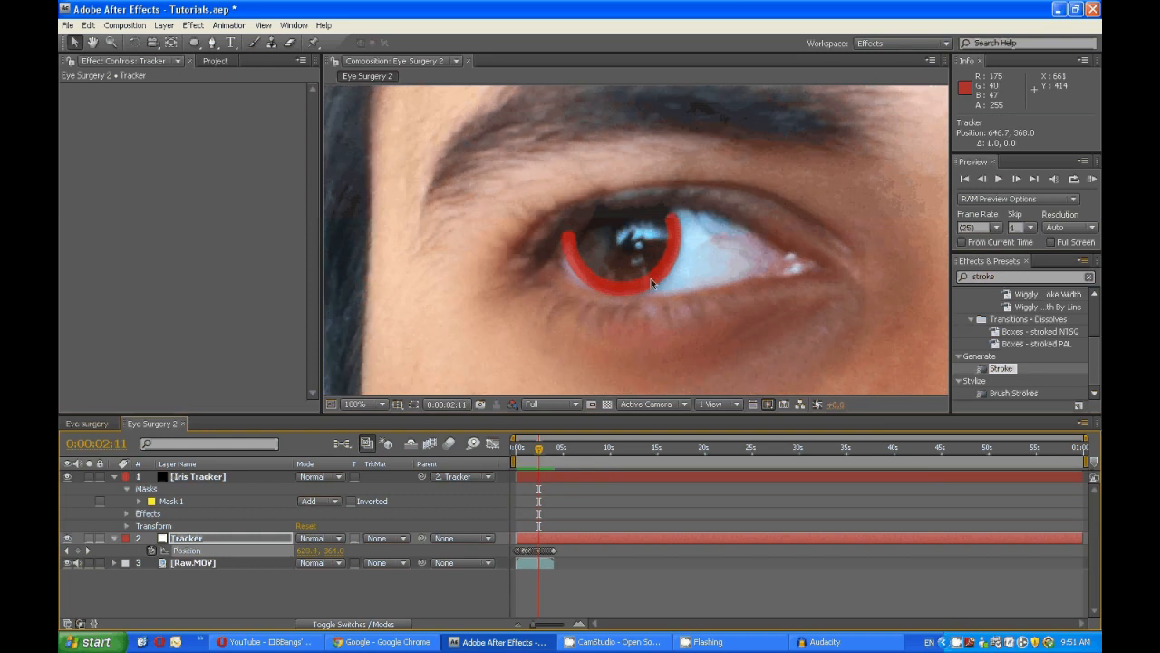
pyautogui.moveTo(687, 215)
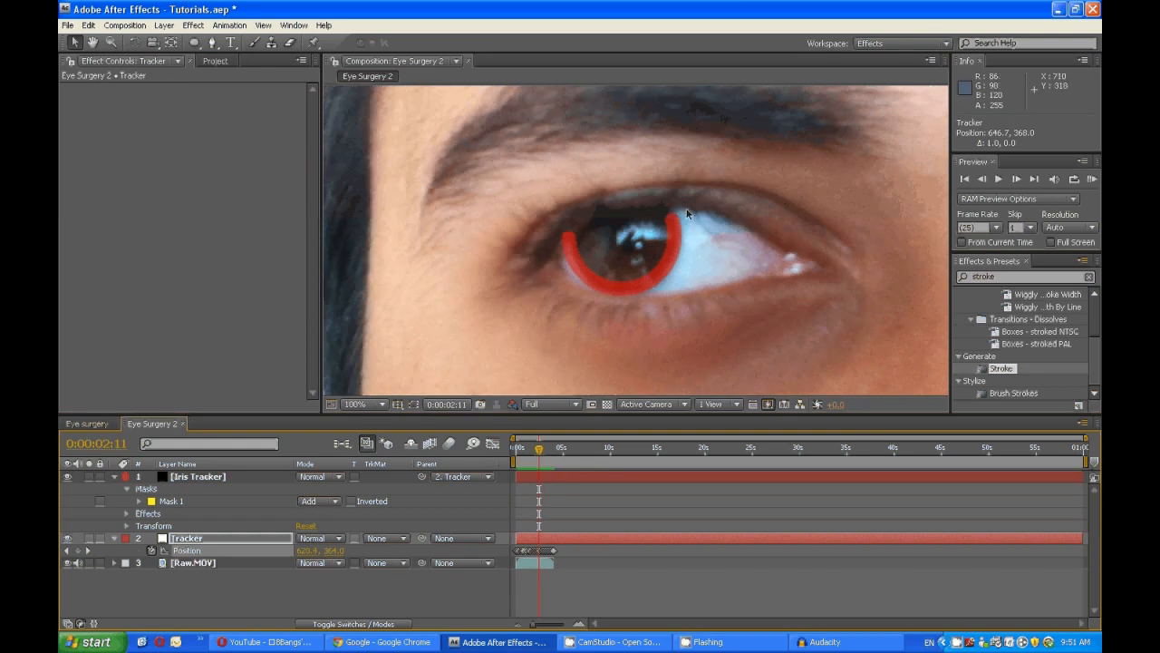
pyautogui.moveTo(573, 253)
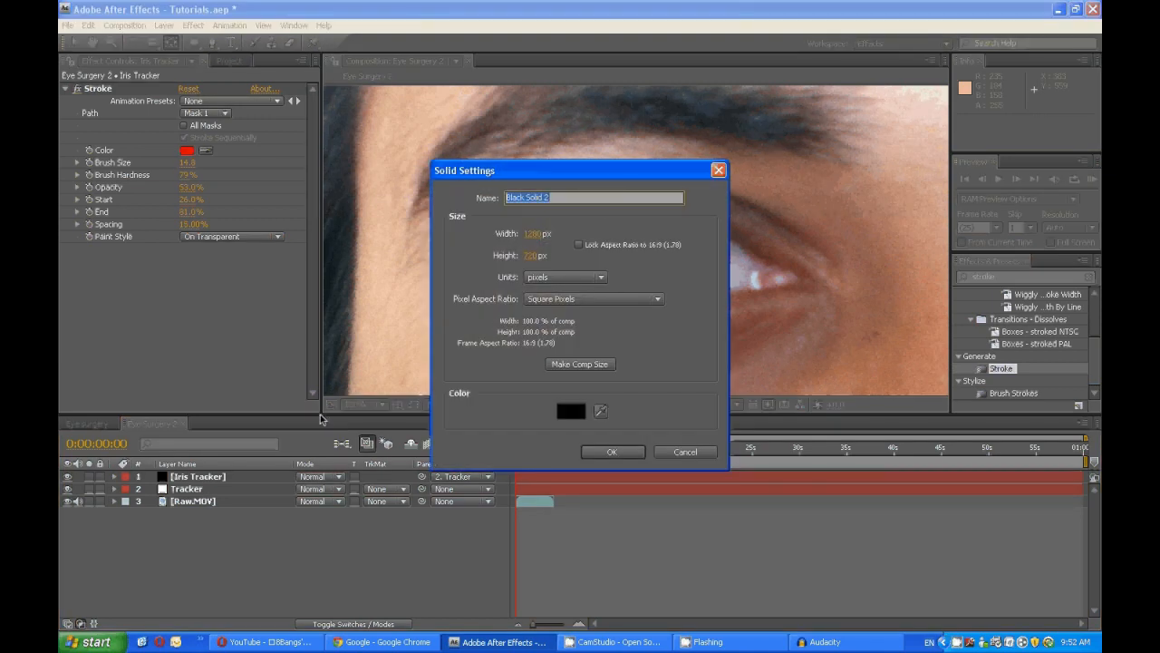
# - Create black comp-size solids named Iris and Iris Shadow, then select Iris
pyautogui.click(613, 452)
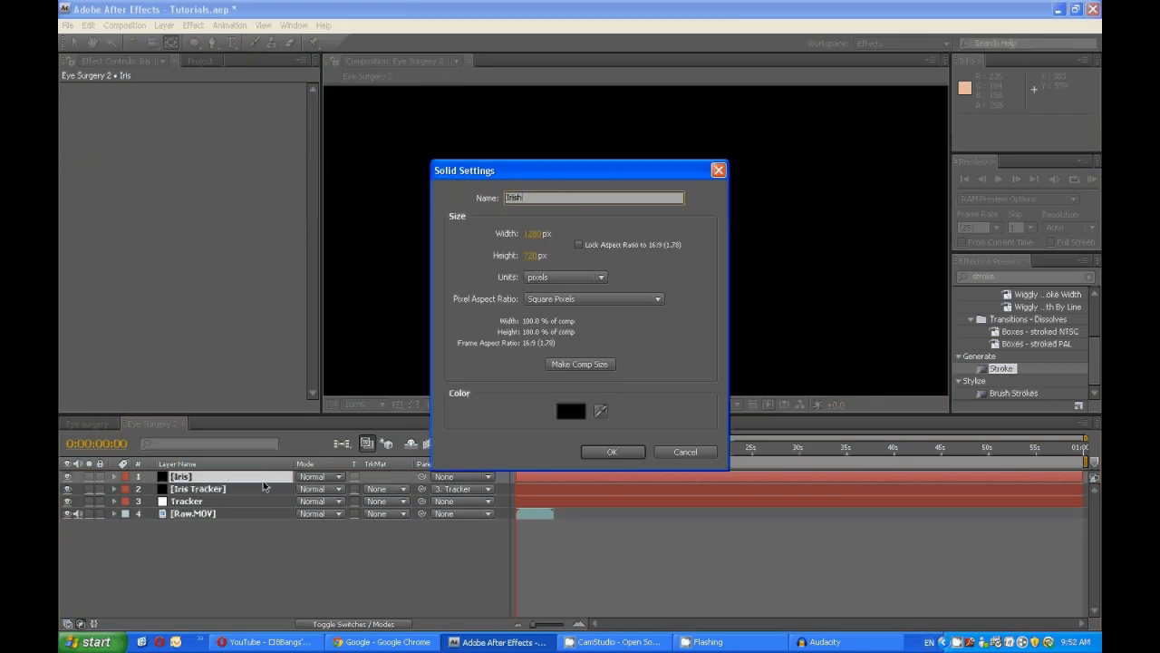
pyautogui.click(613, 452)
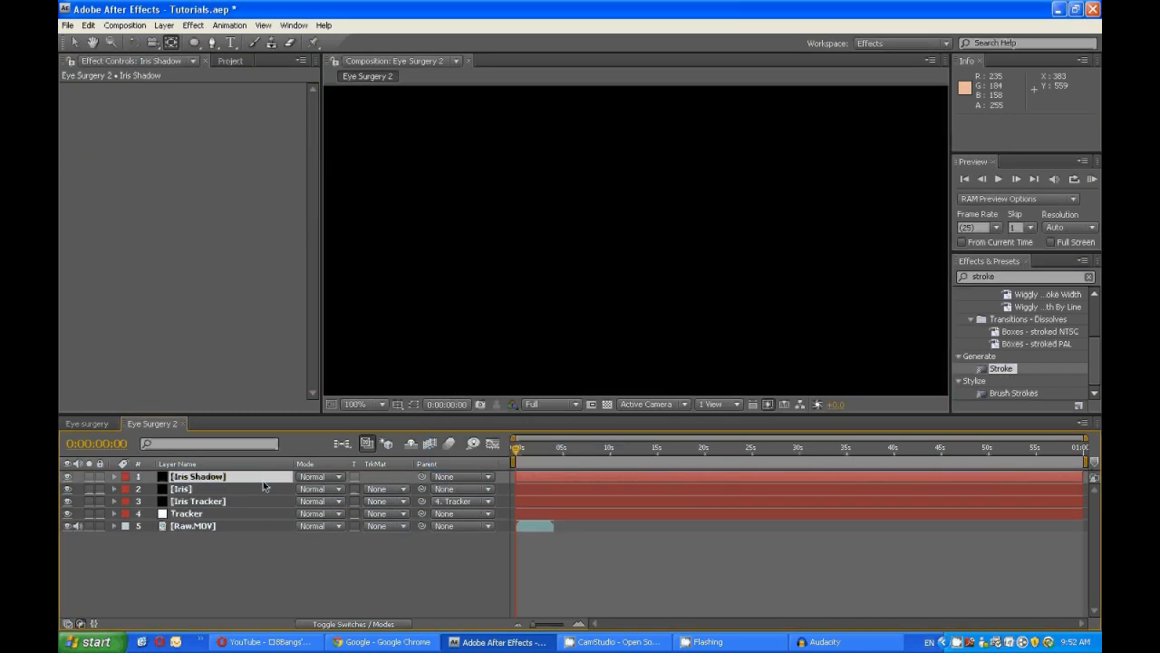
pyautogui.click(181, 488)
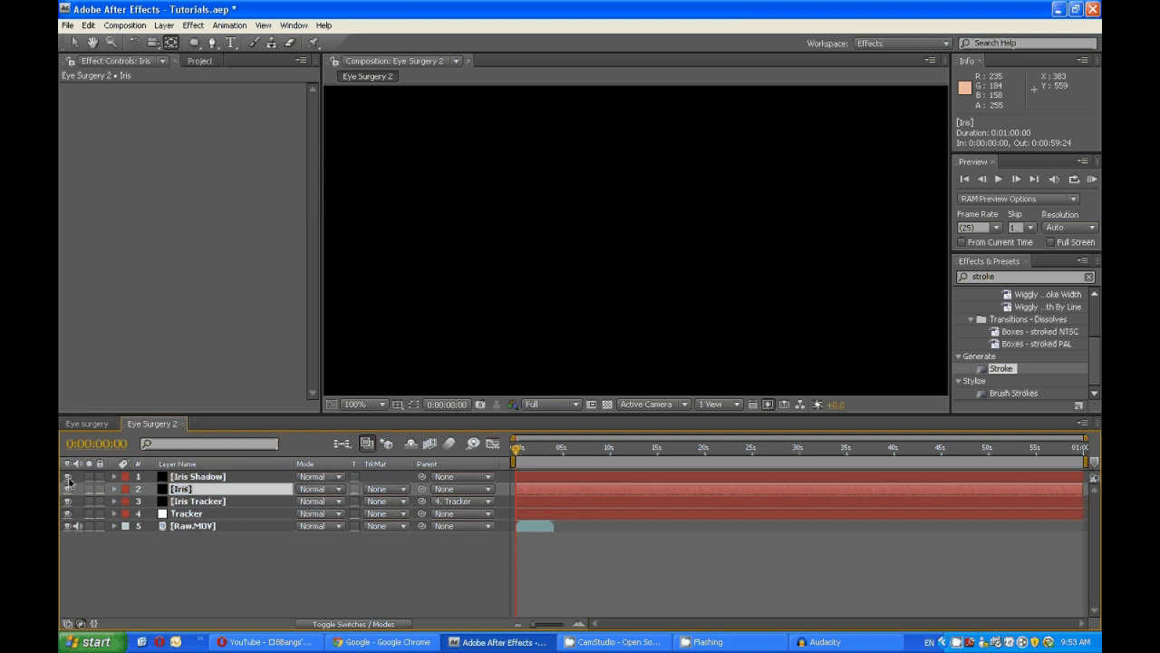
# - Hide the solids, copy Iris Tracker's Mask 1 onto Iris, and parent Iris to Iris Tracker
pyautogui.click(196, 500)
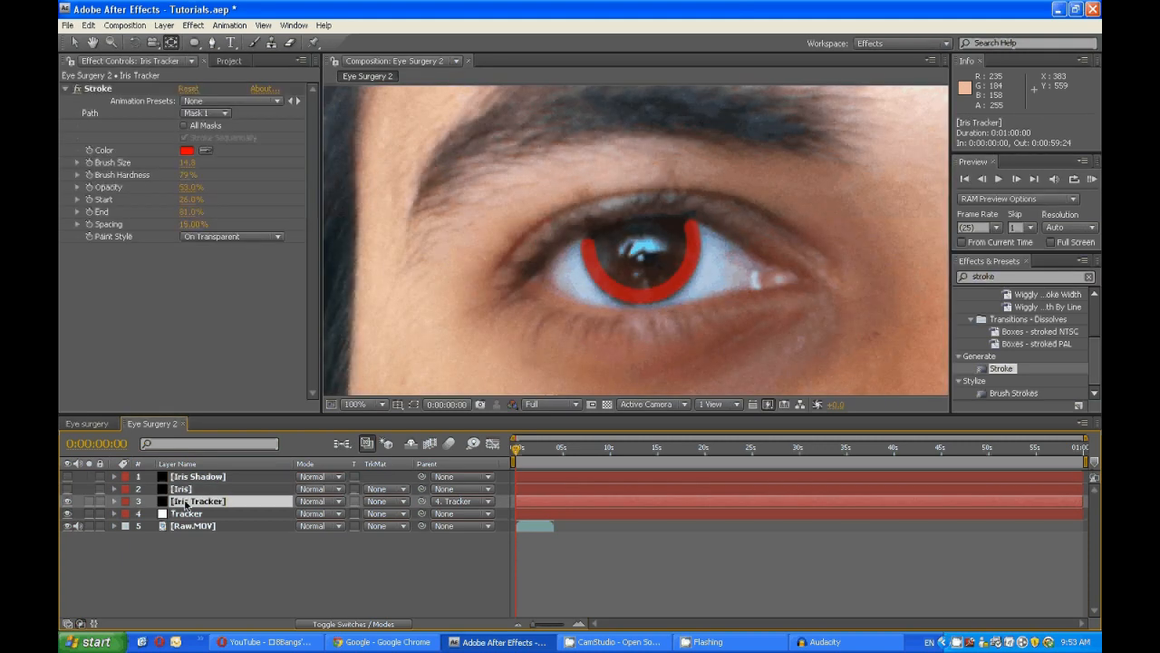
pyautogui.click(116, 500)
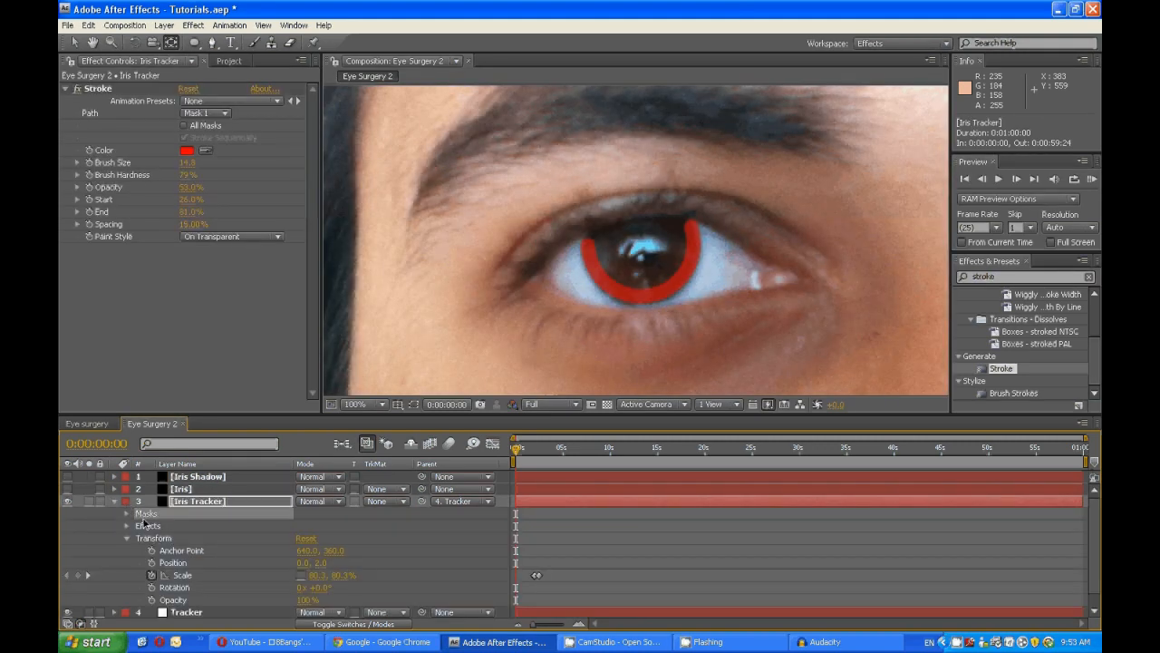
pyautogui.click(128, 513)
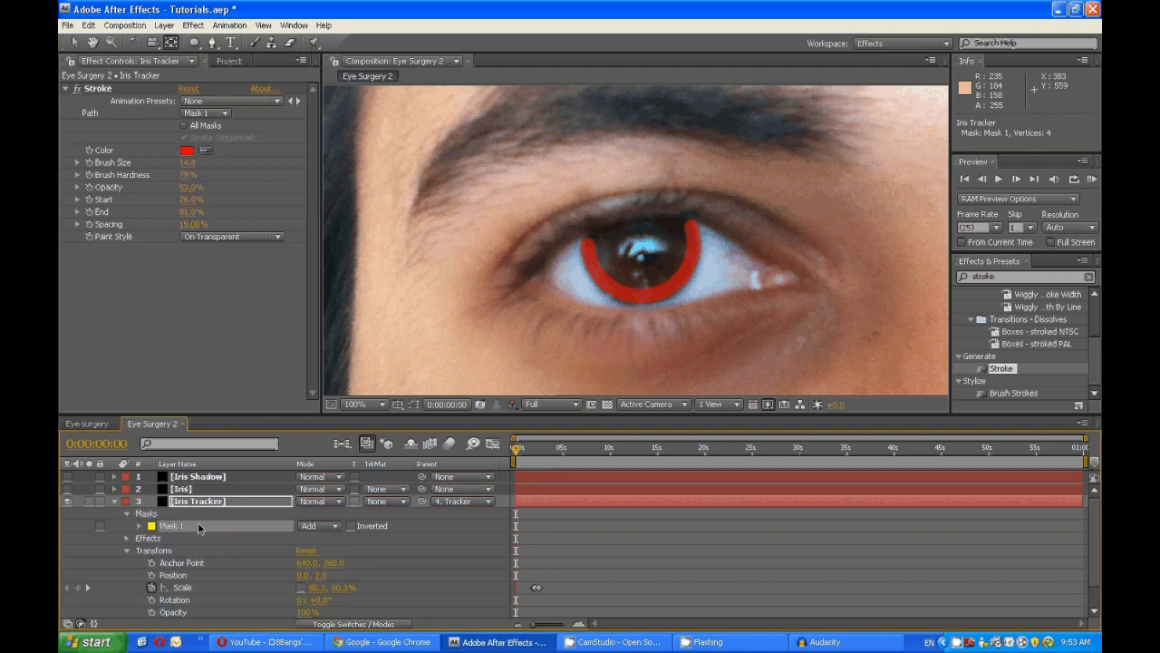
pyautogui.click(180, 488)
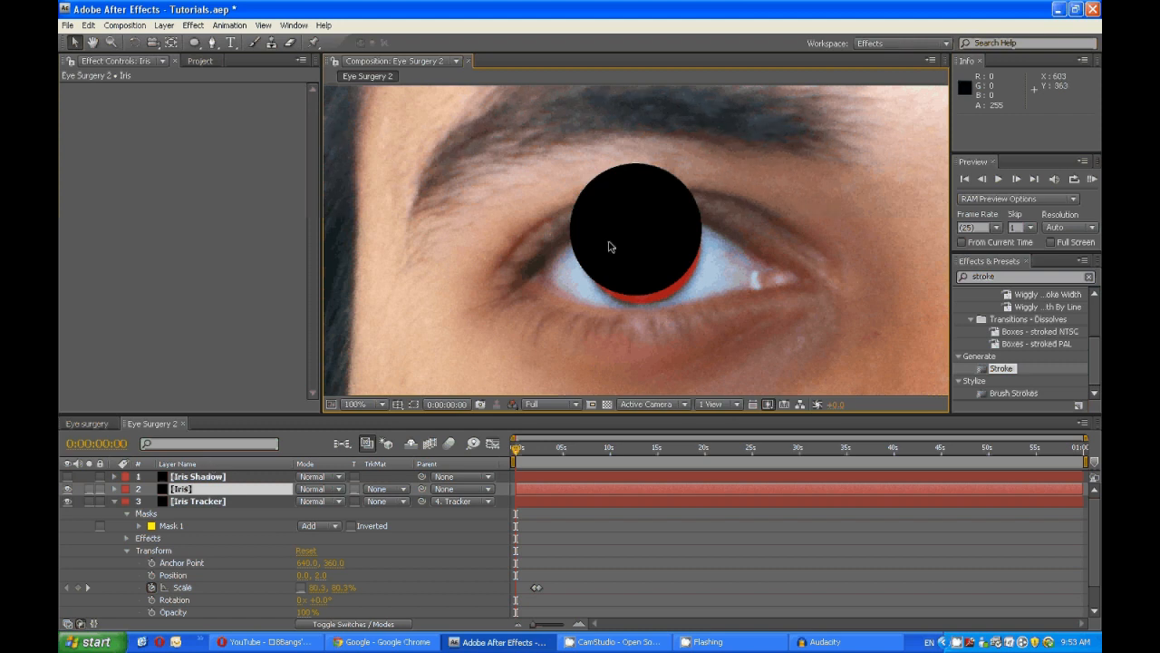
pyautogui.moveTo(635, 227); pyautogui.dragTo(626, 260)
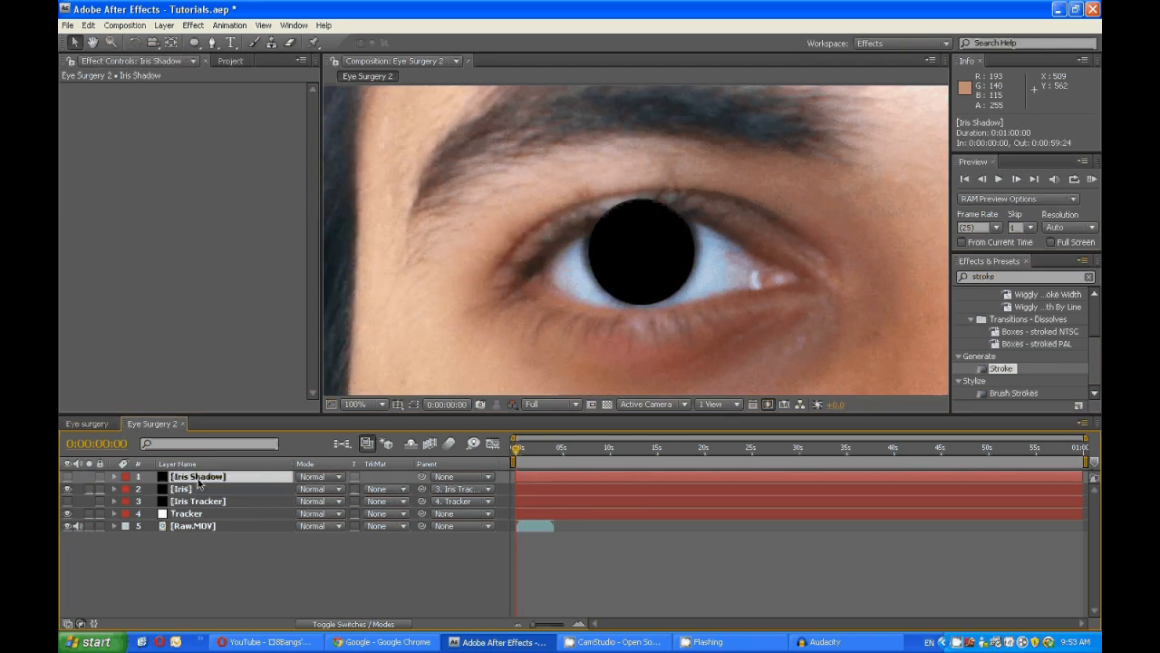
# - Set the Iris Shadow layer's parent to 3. Iris Tracker
pyautogui.click(115, 477)
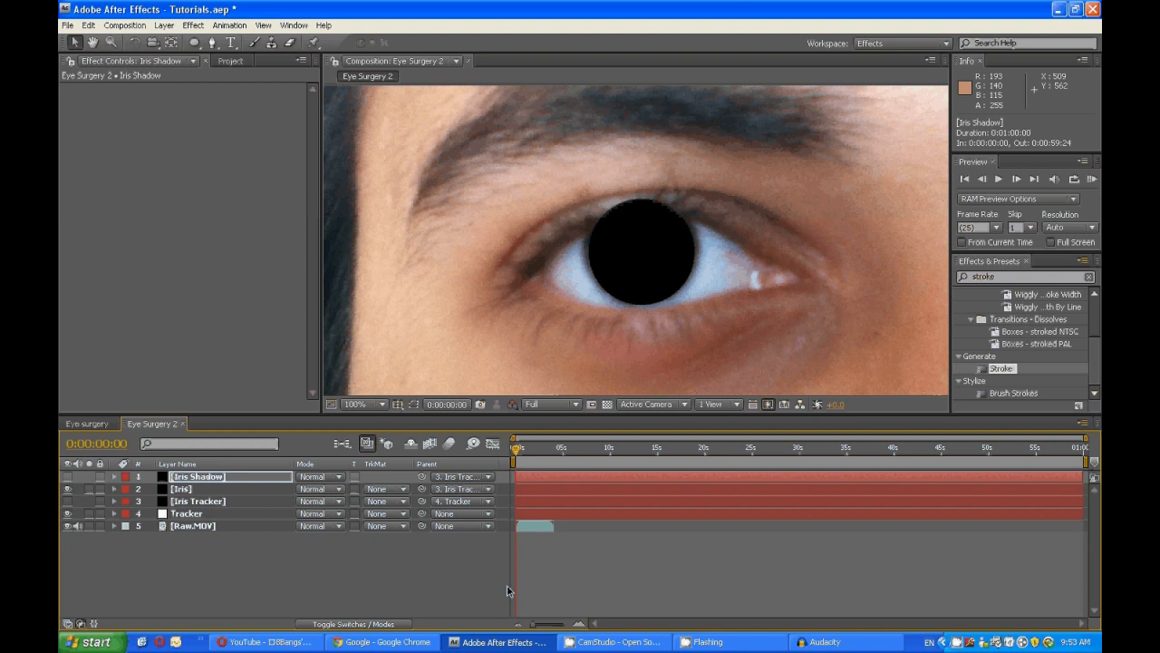
pyautogui.click(179, 489)
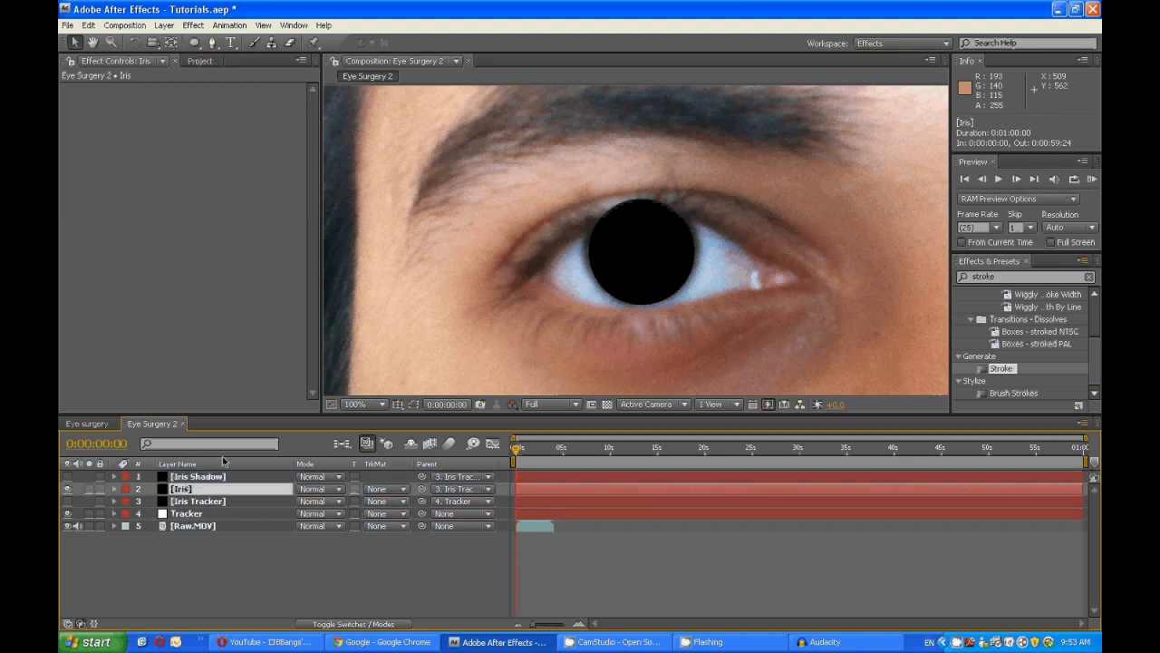
# - Draw a pen mask along the eyelids on the Iris layer and adjust its vertices
pyautogui.click(209, 45)
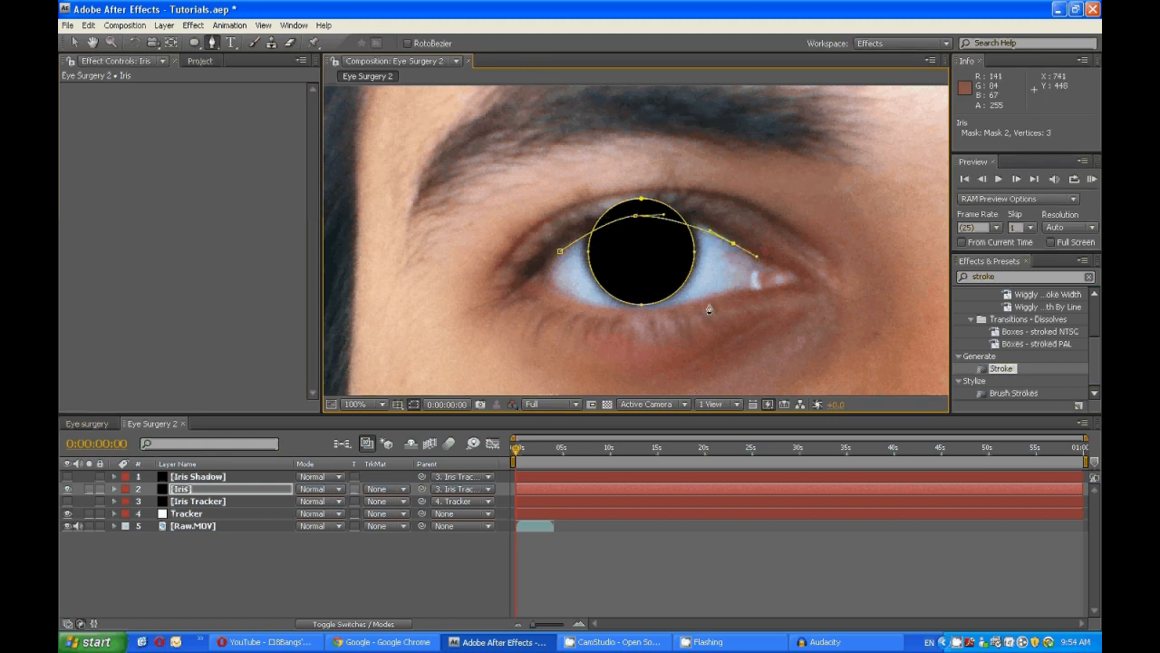
pyautogui.click(639, 313)
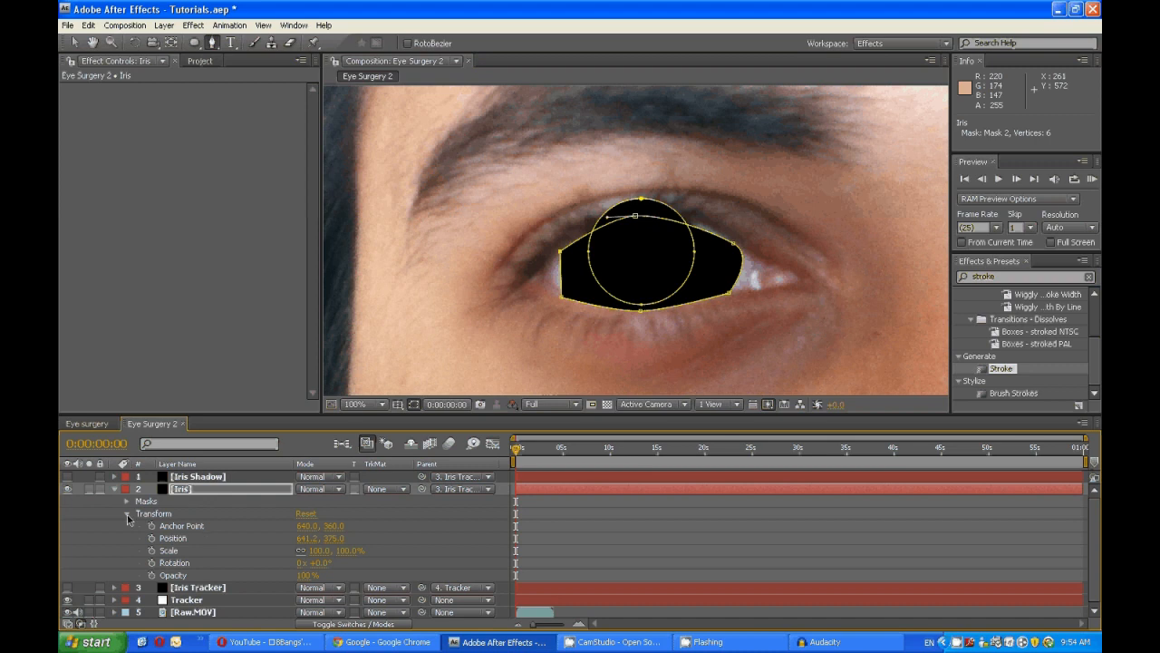
pyautogui.click(319, 525)
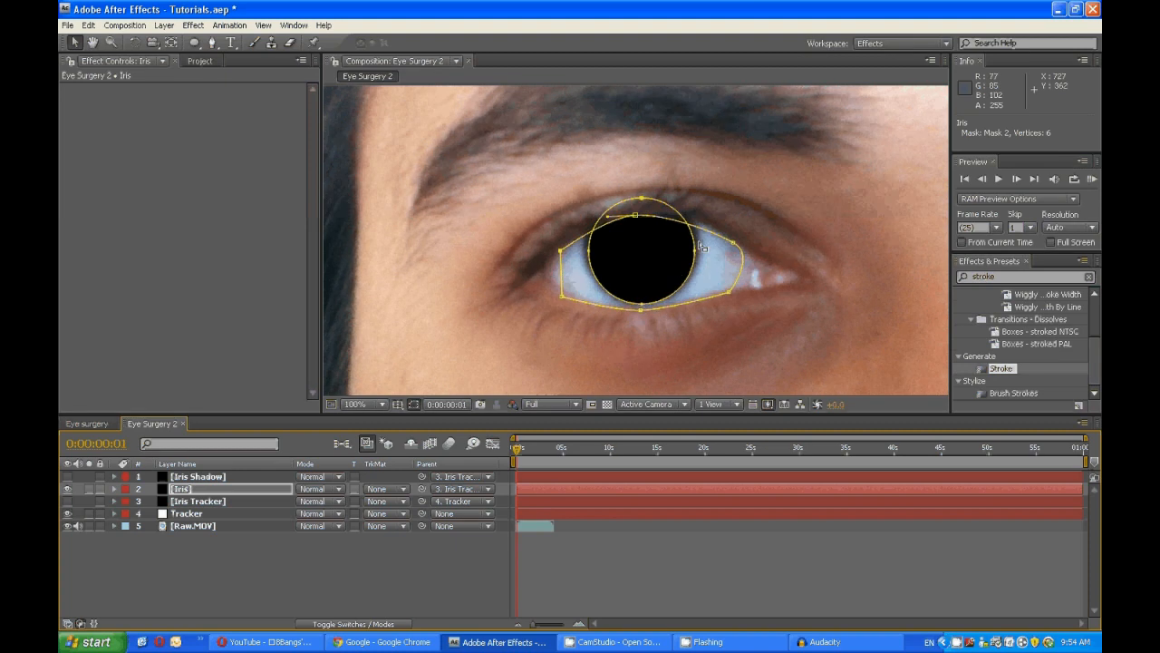
pyautogui.moveTo(635, 212); pyautogui.dragTo(637, 216)
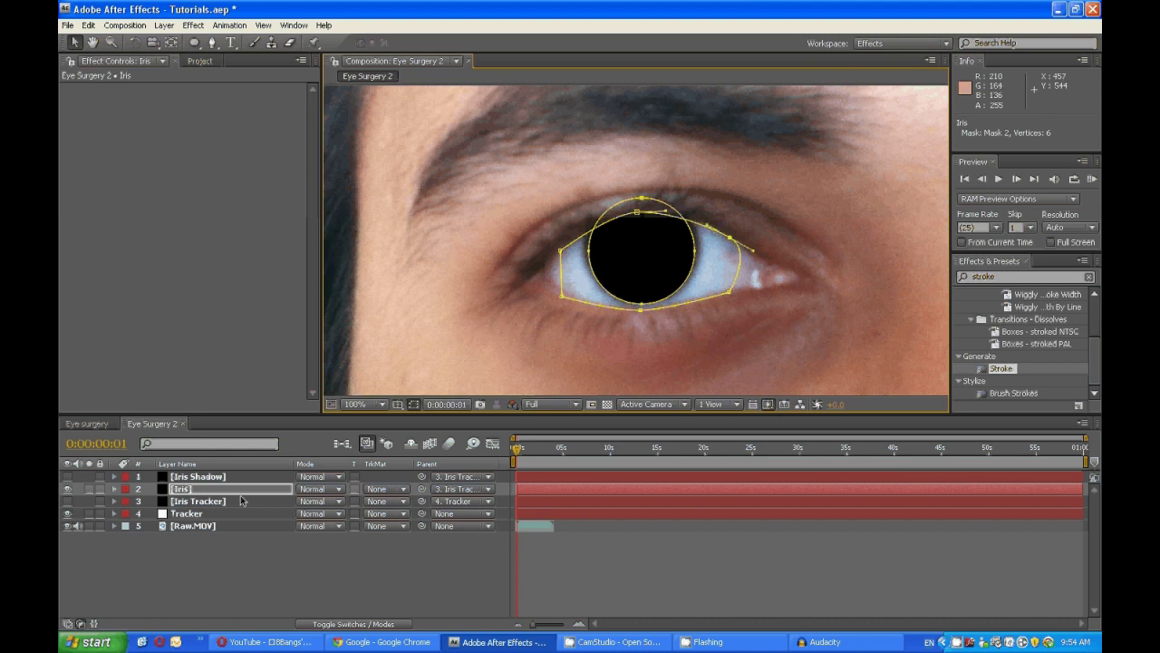
pyautogui.click(114, 489)
pyautogui.write('fast')
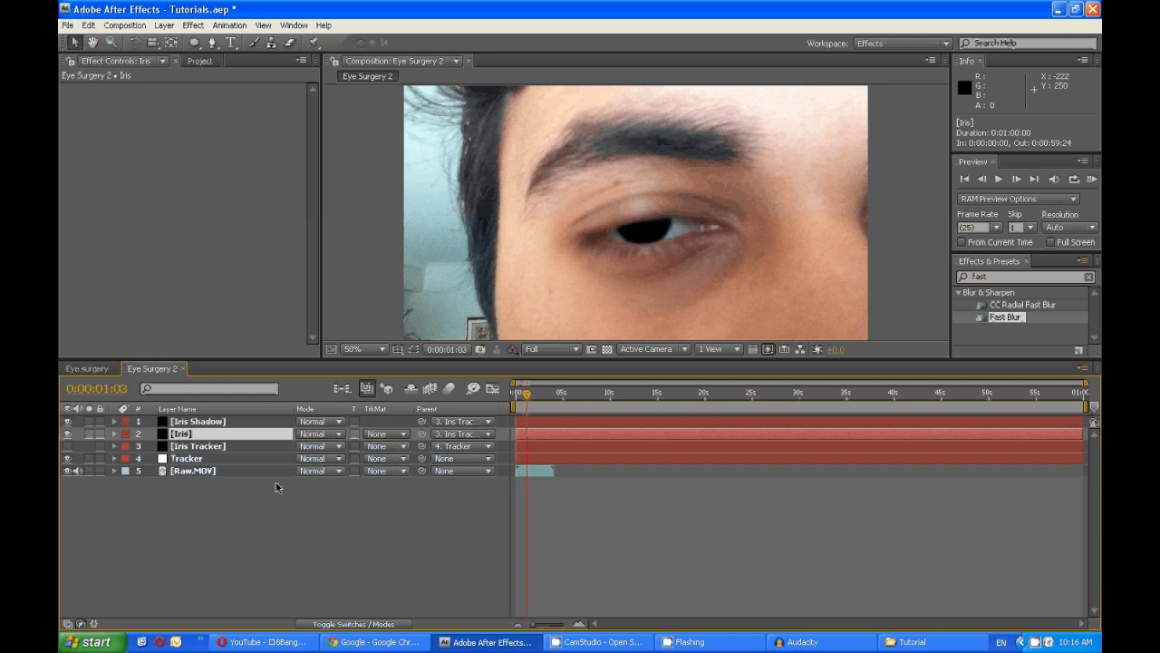
pyautogui.moveTo(232, 458)
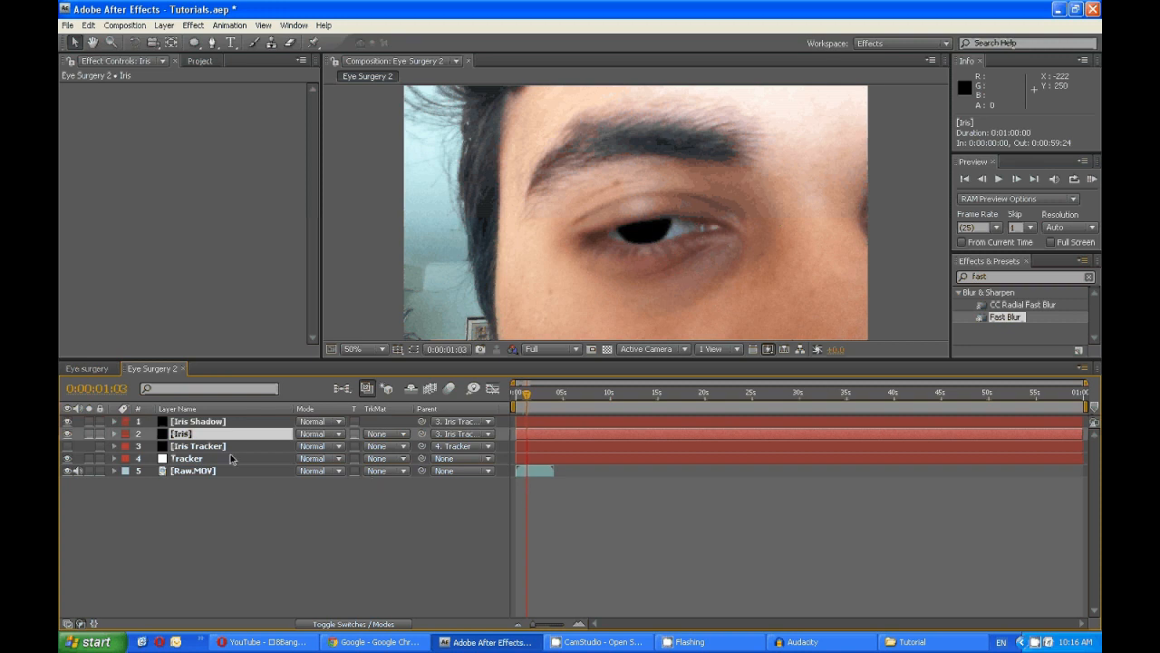
# - Expand the Iris layer to key its Opacity to 0% during the blink frames
pyautogui.click(113, 432)
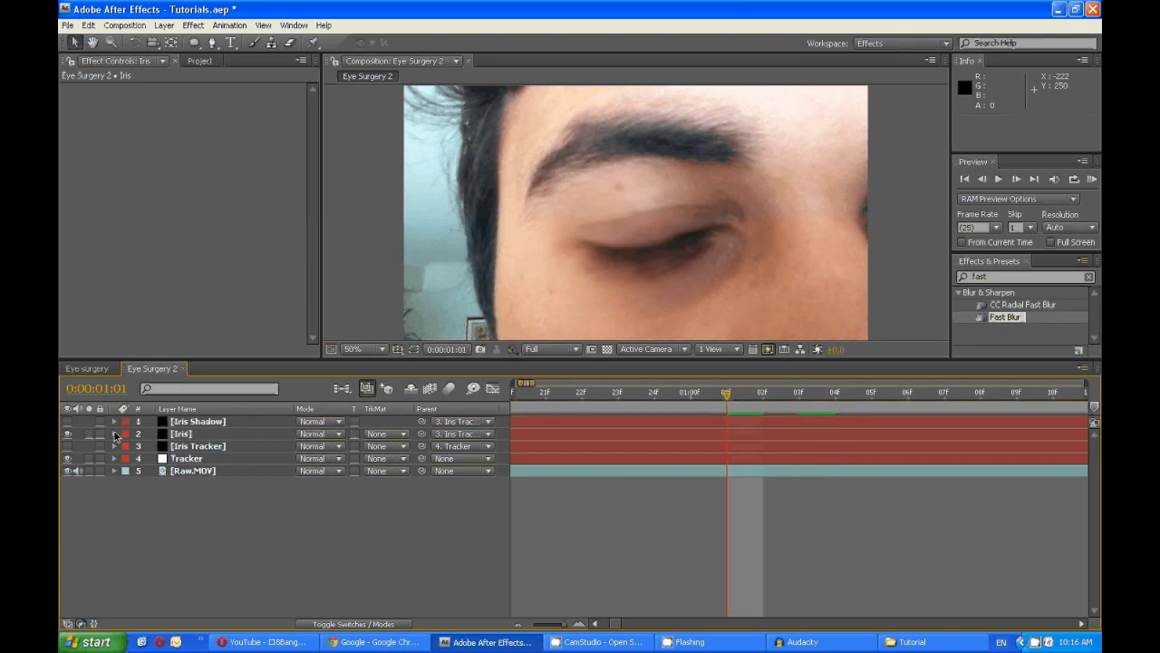
pyautogui.click(112, 433)
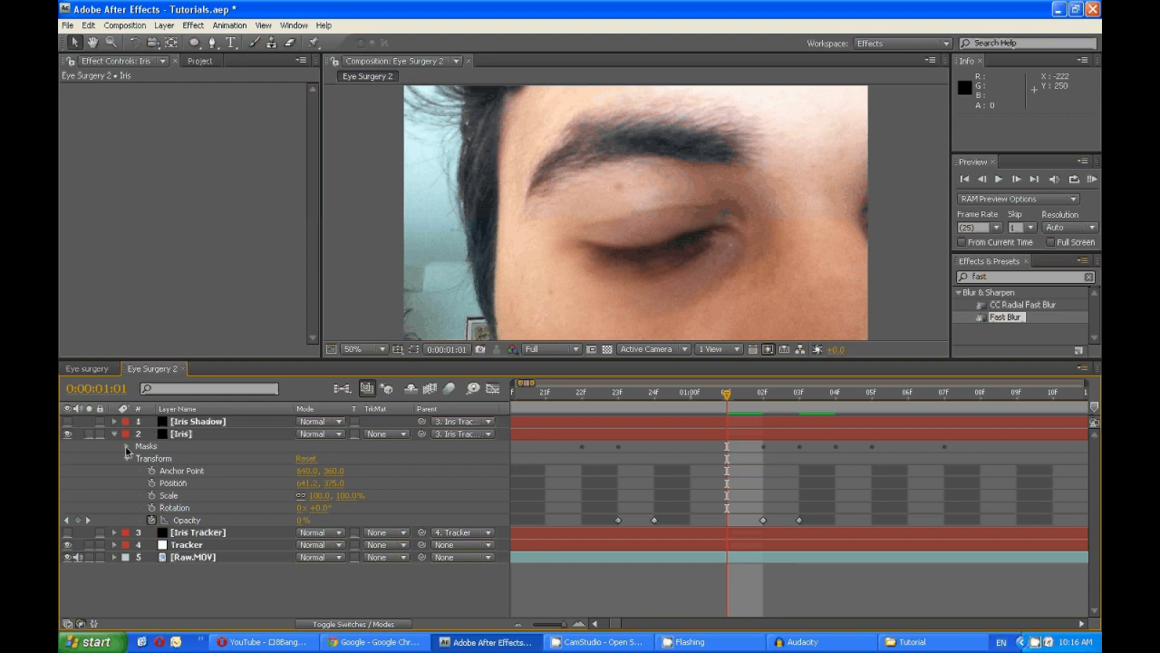
# - Expression-link Iris Shadow's Eyelid Mask Path to the Iris layer's Eyelid mask
pyautogui.click(128, 446)
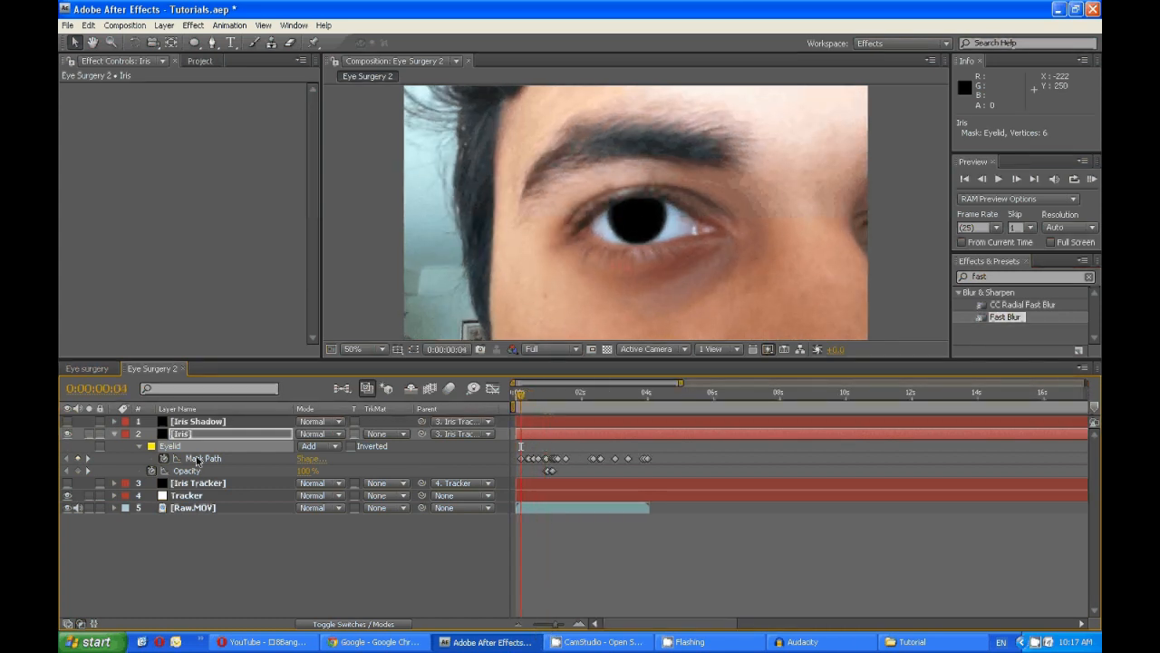
pyautogui.click(147, 446)
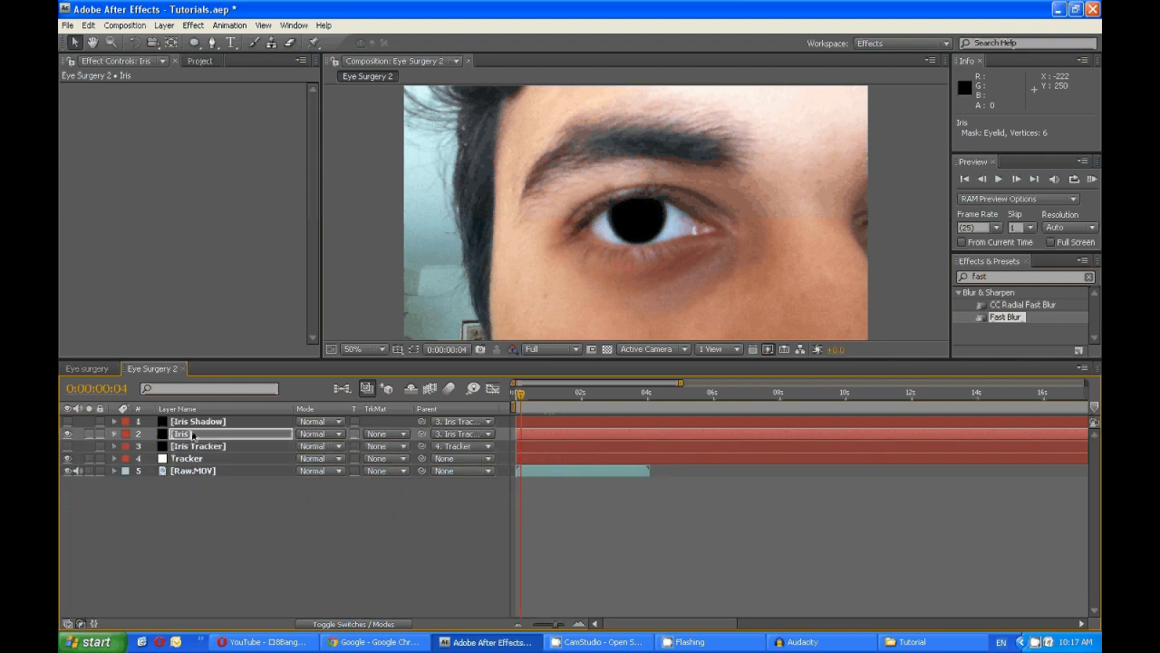
pyautogui.click(114, 434)
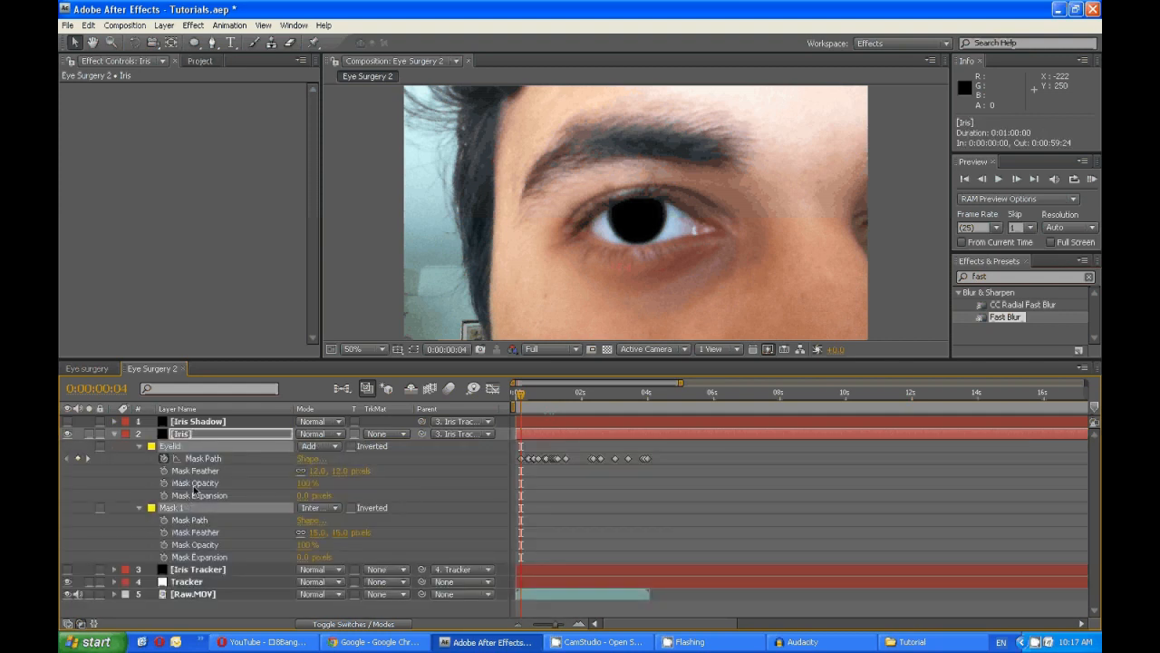
pyautogui.click(197, 420)
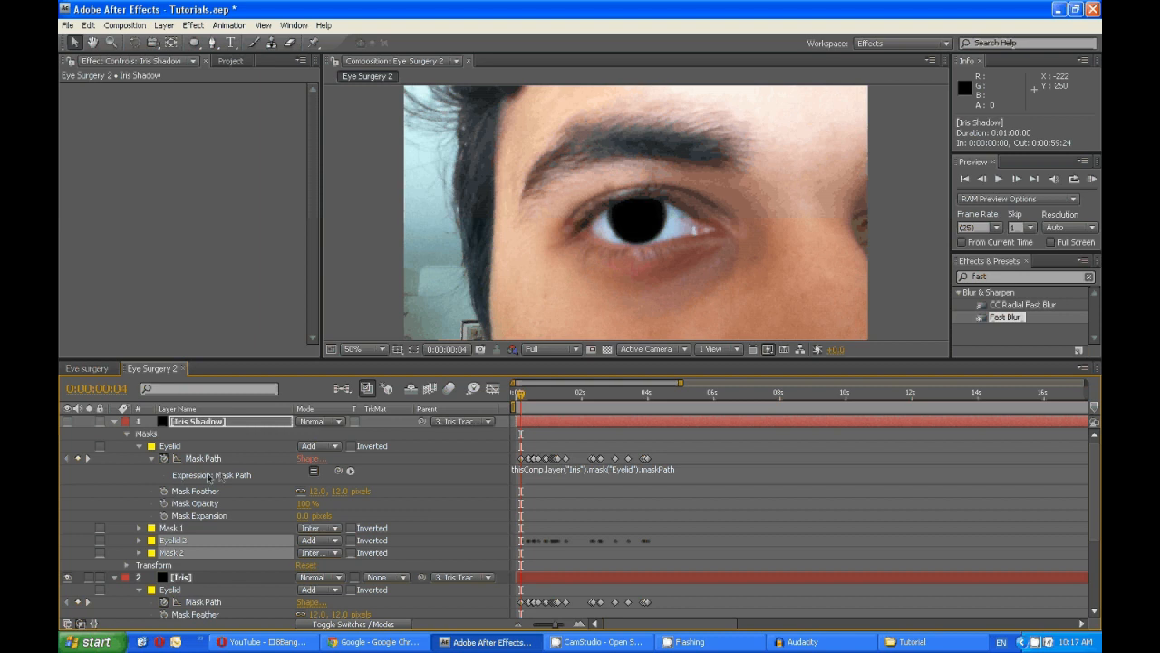
pyautogui.moveTo(165, 458)
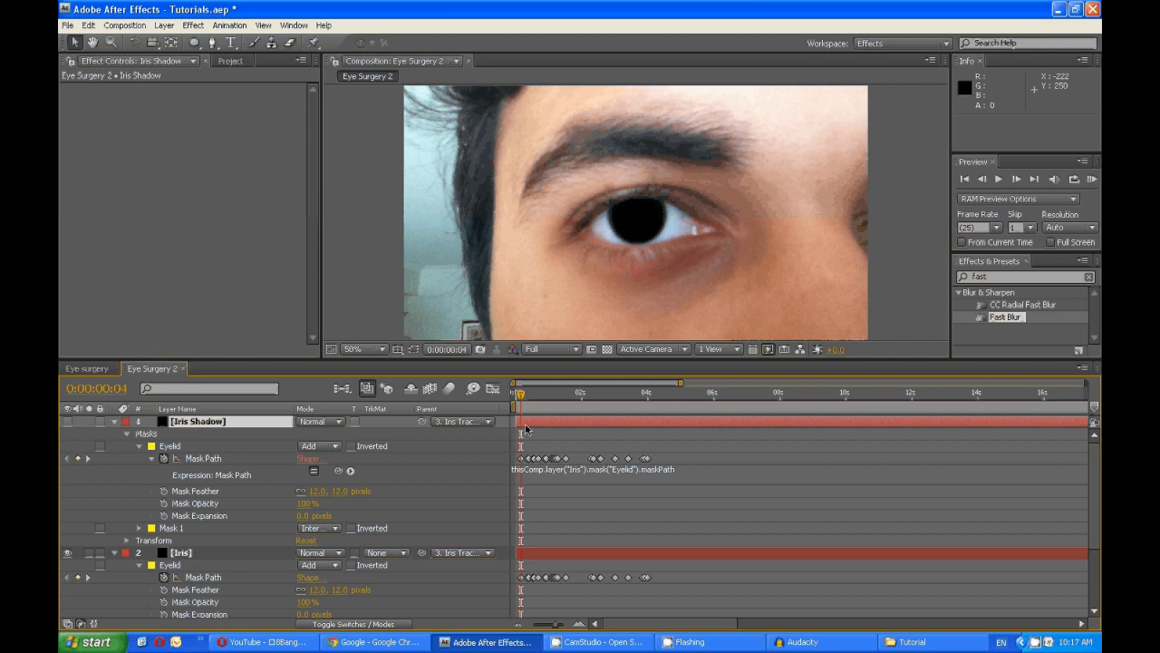
pyautogui.click(182, 553)
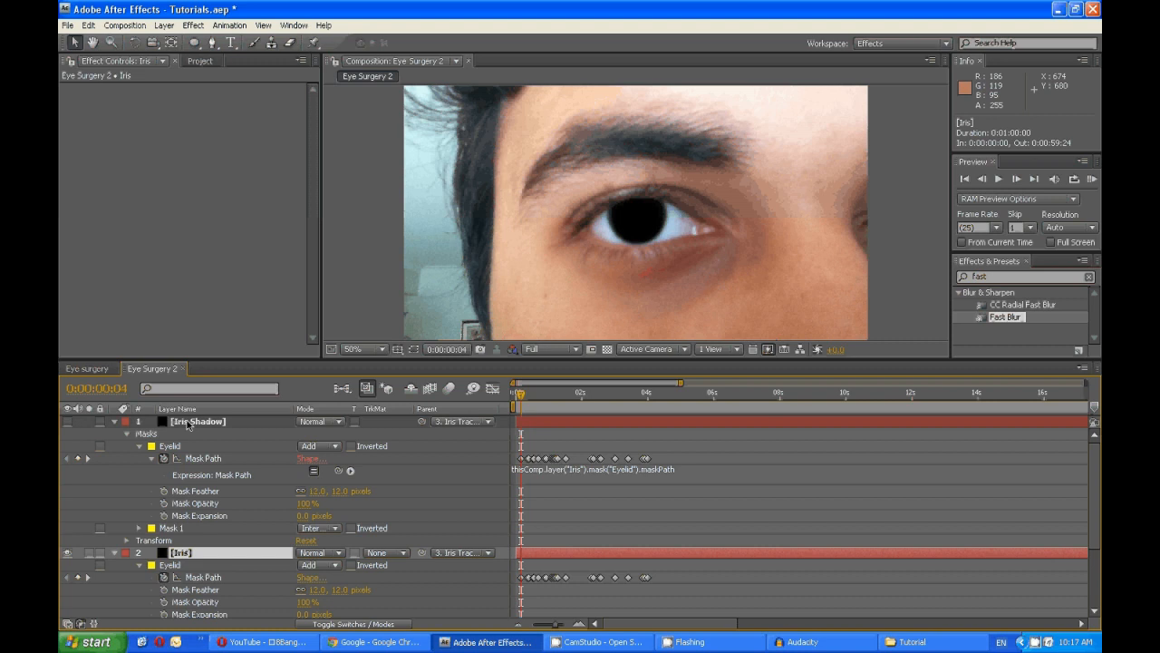
pyautogui.click(195, 421)
pyautogui.write('ramp')
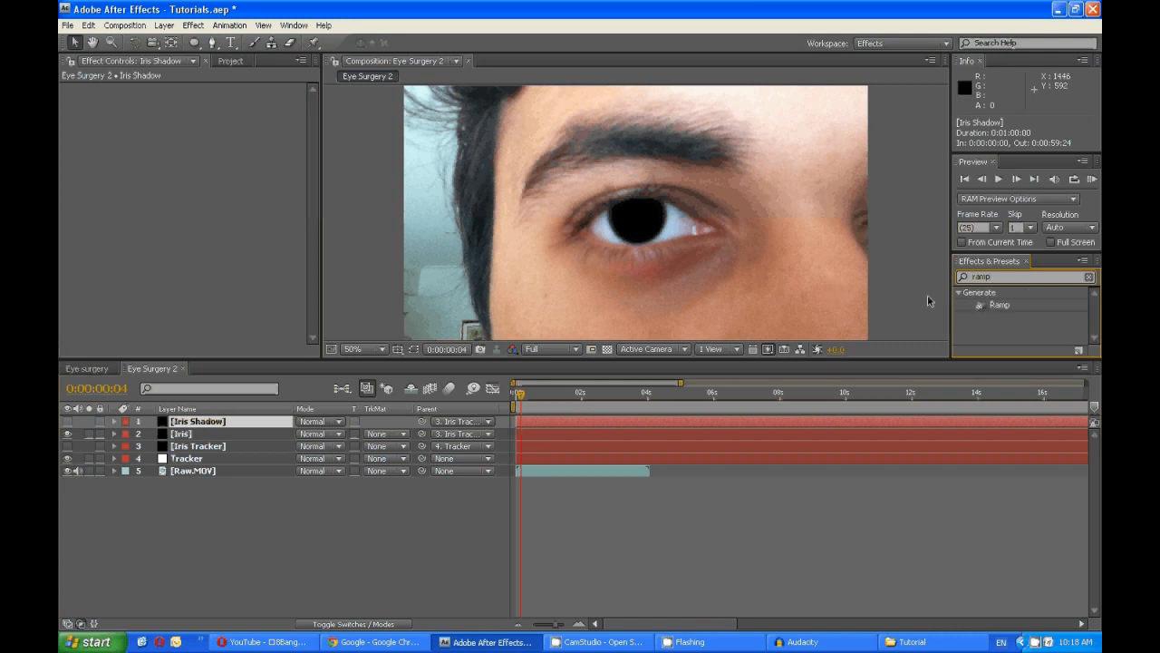
# - Give the Iris layer a Ramp from dark purple to lighter purple 785FC9
pyautogui.click(180, 433)
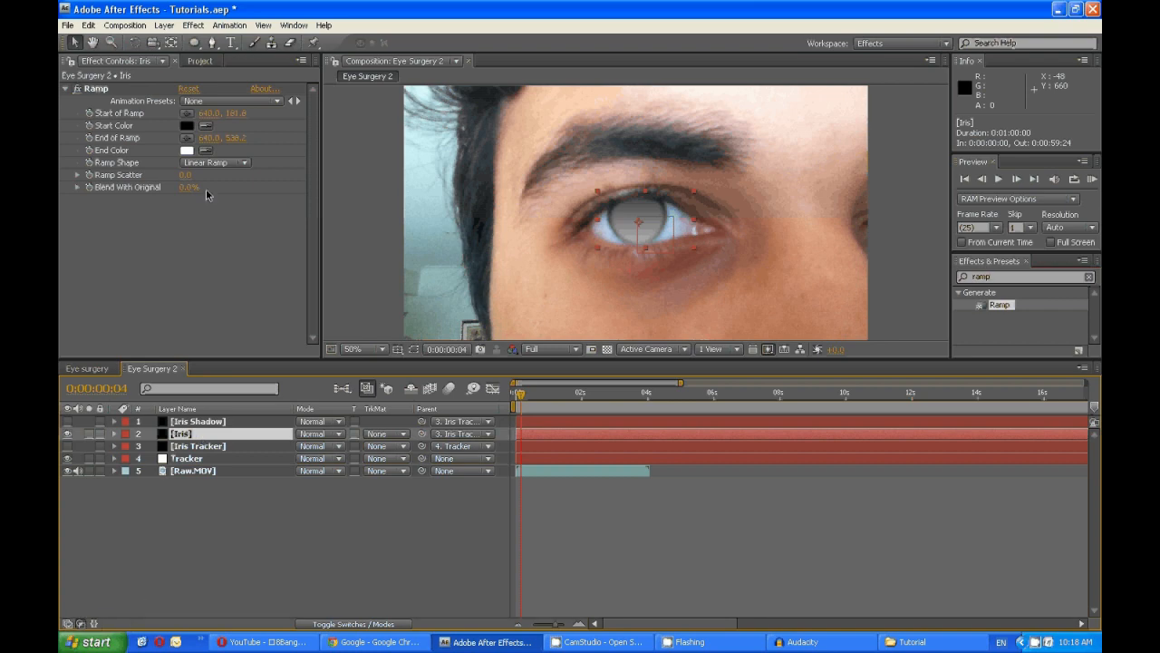
pyautogui.click(187, 125)
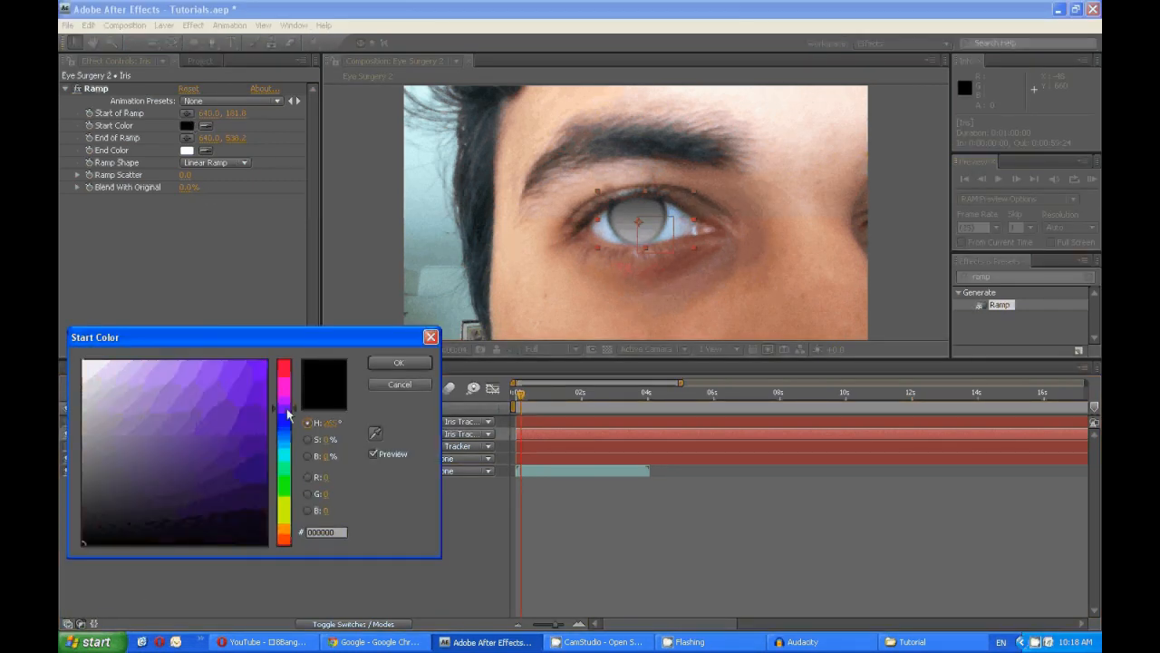
pyautogui.click(398, 361)
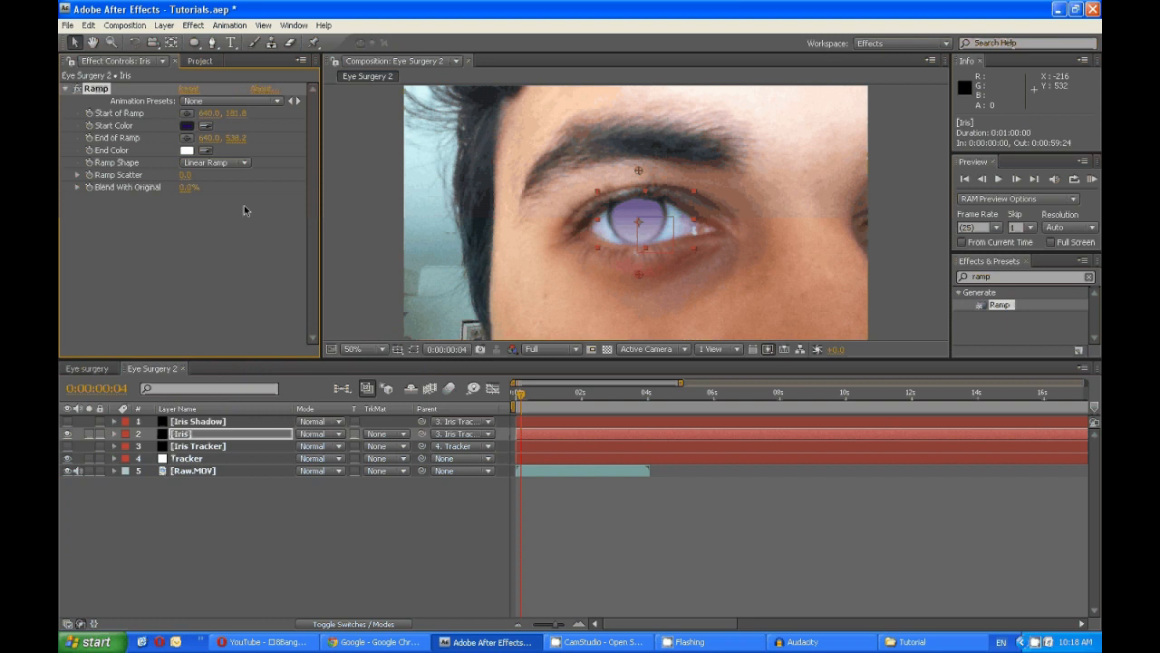
pyautogui.click(187, 149)
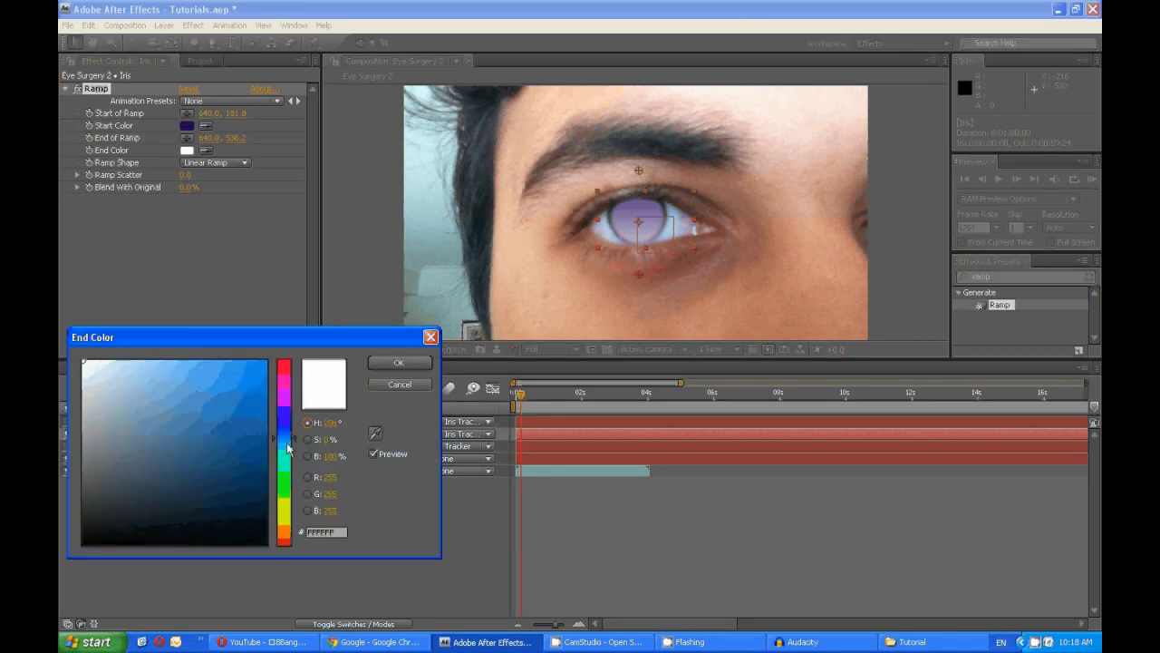
pyautogui.click(179, 399)
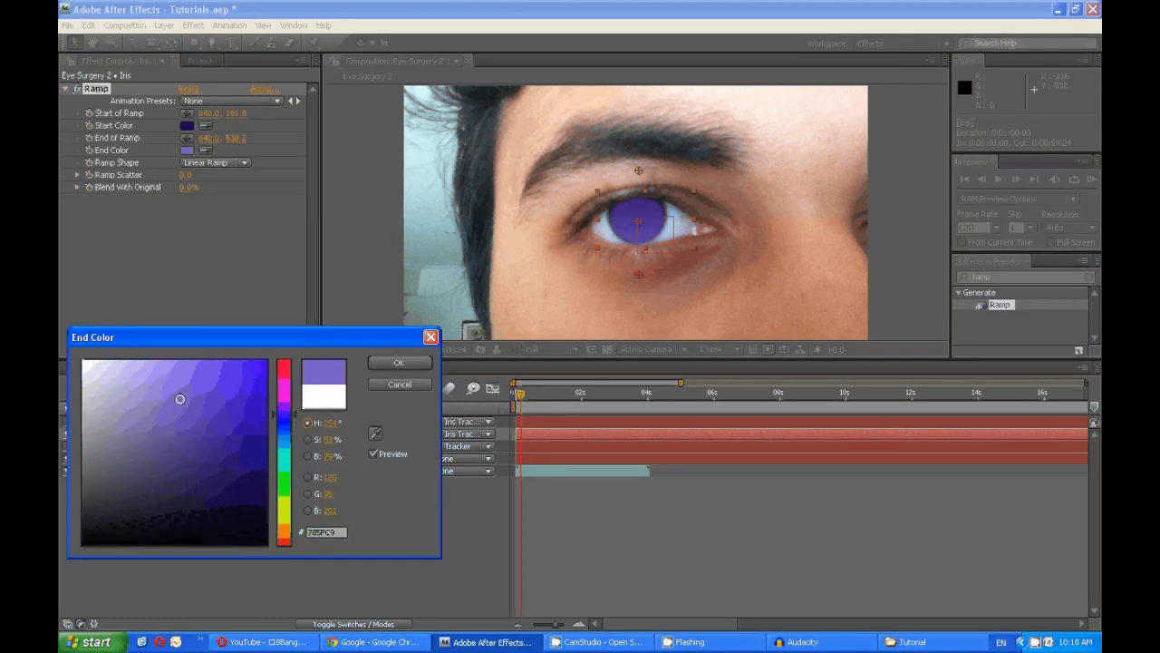
pyautogui.click(398, 362)
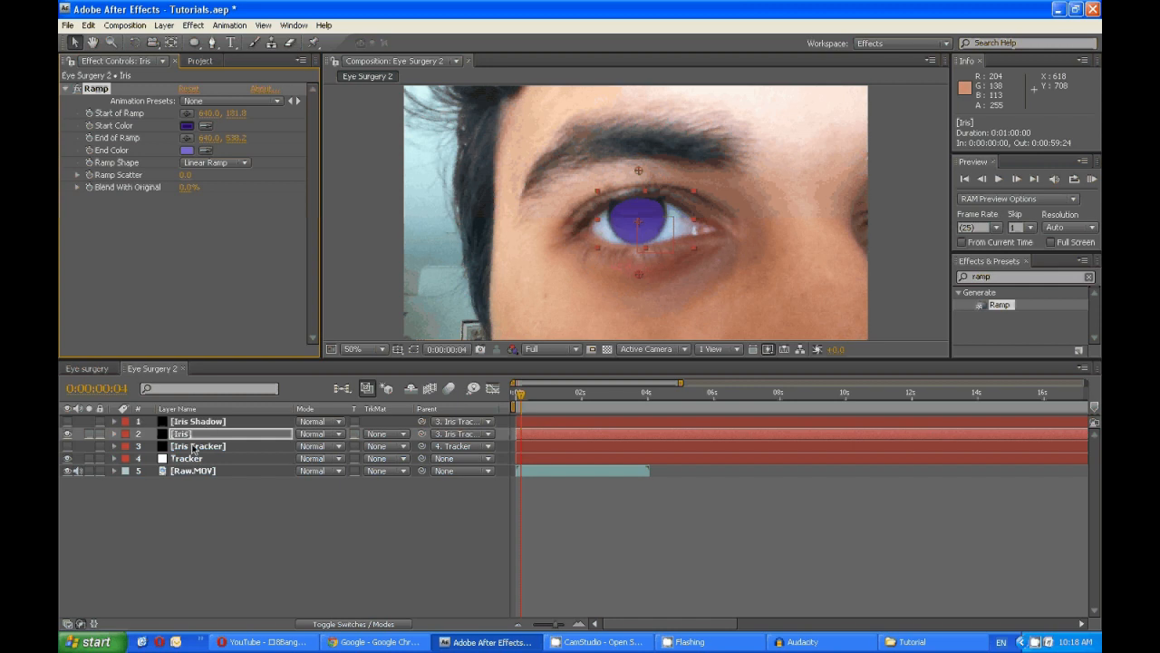
# - Stroke Iris Shadow along Mask 1 with Reveal Original Image, then add Fast Blur
pyautogui.click(198, 421)
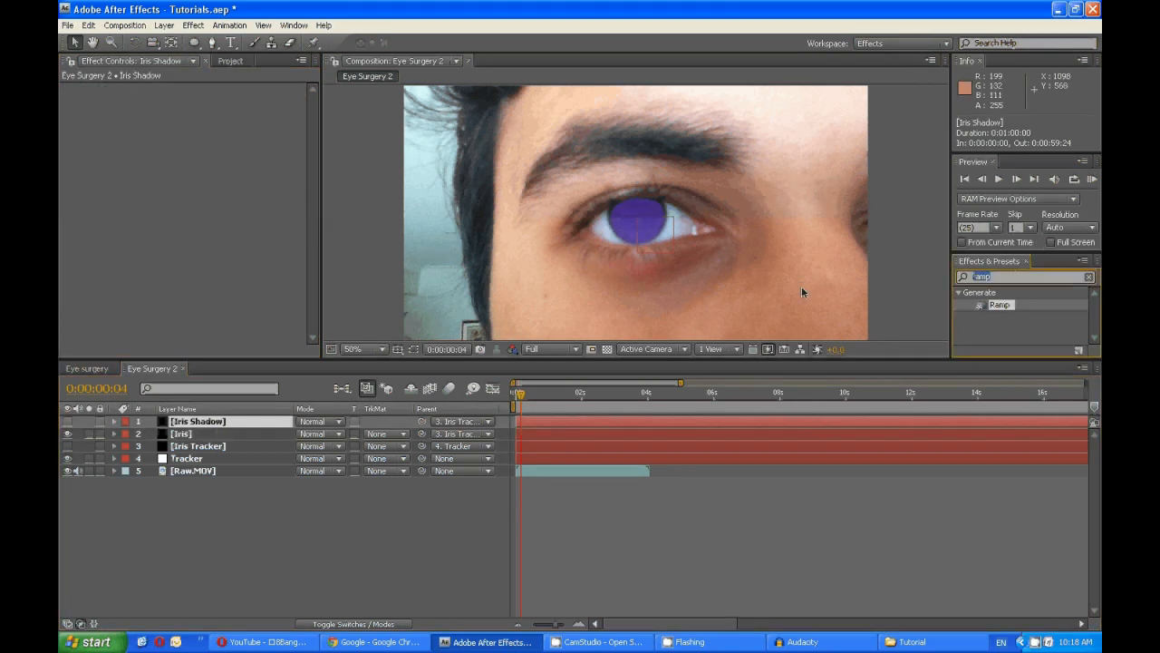
pyautogui.write('stroke')
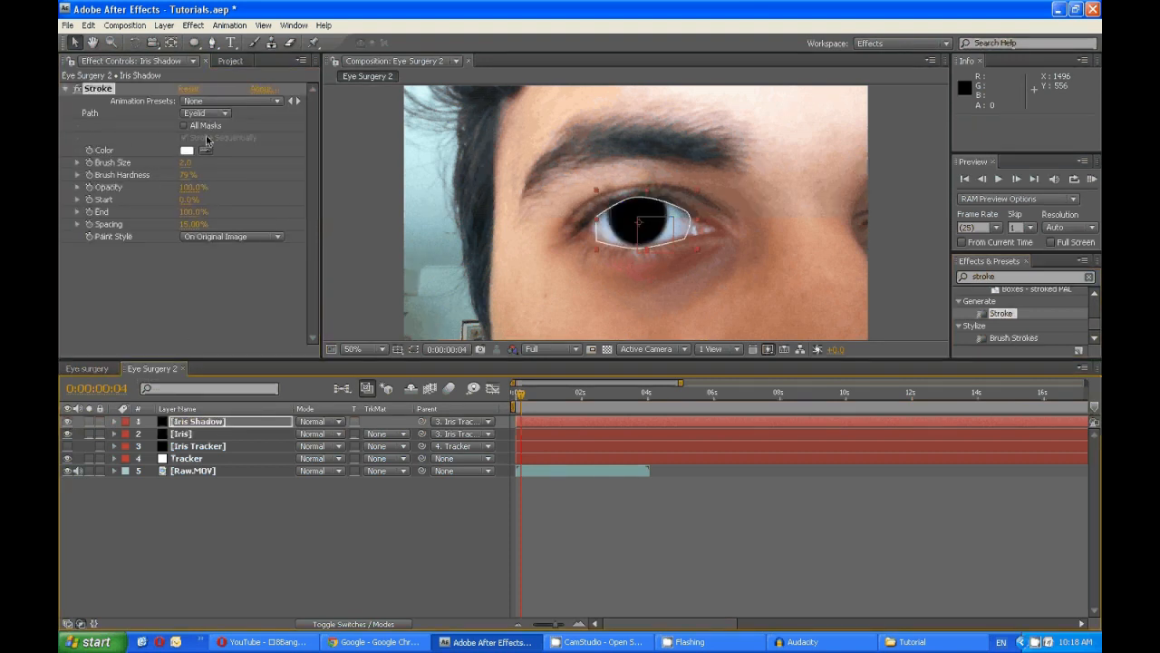
pyautogui.click(205, 113)
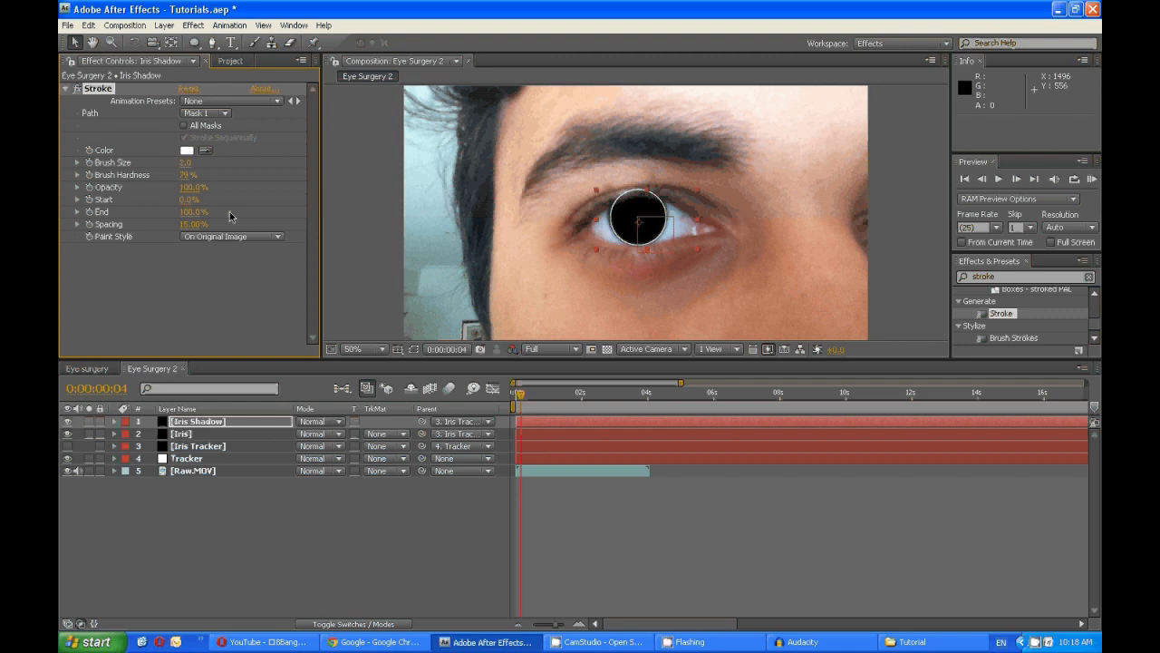
pyautogui.click(231, 236)
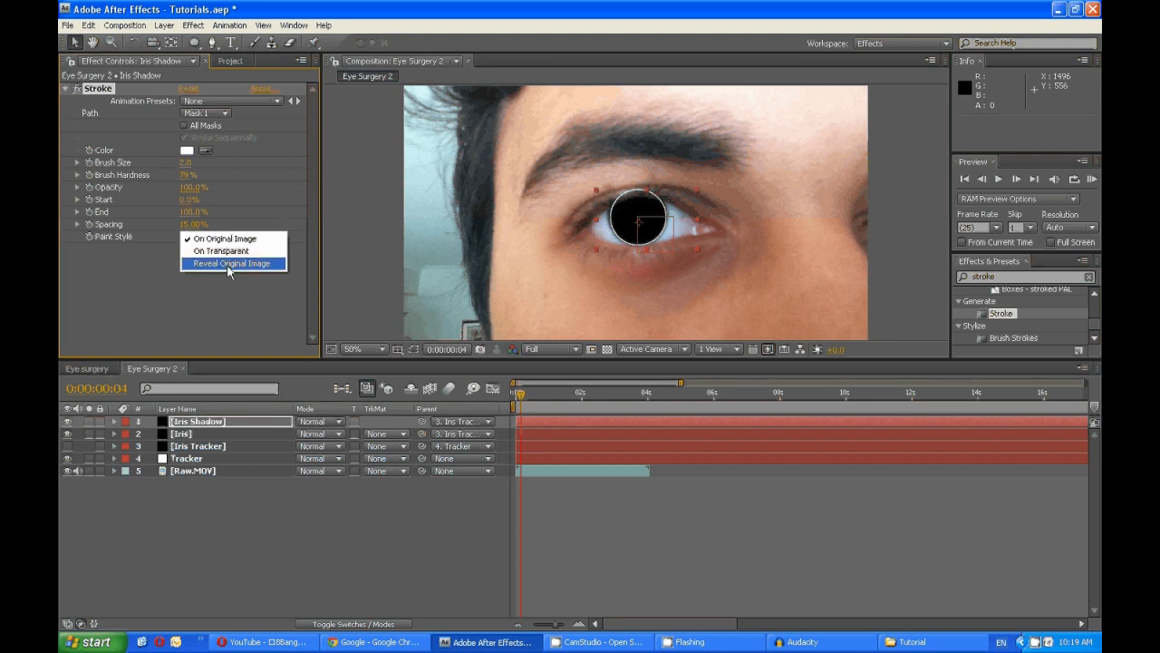
pyautogui.click(232, 263)
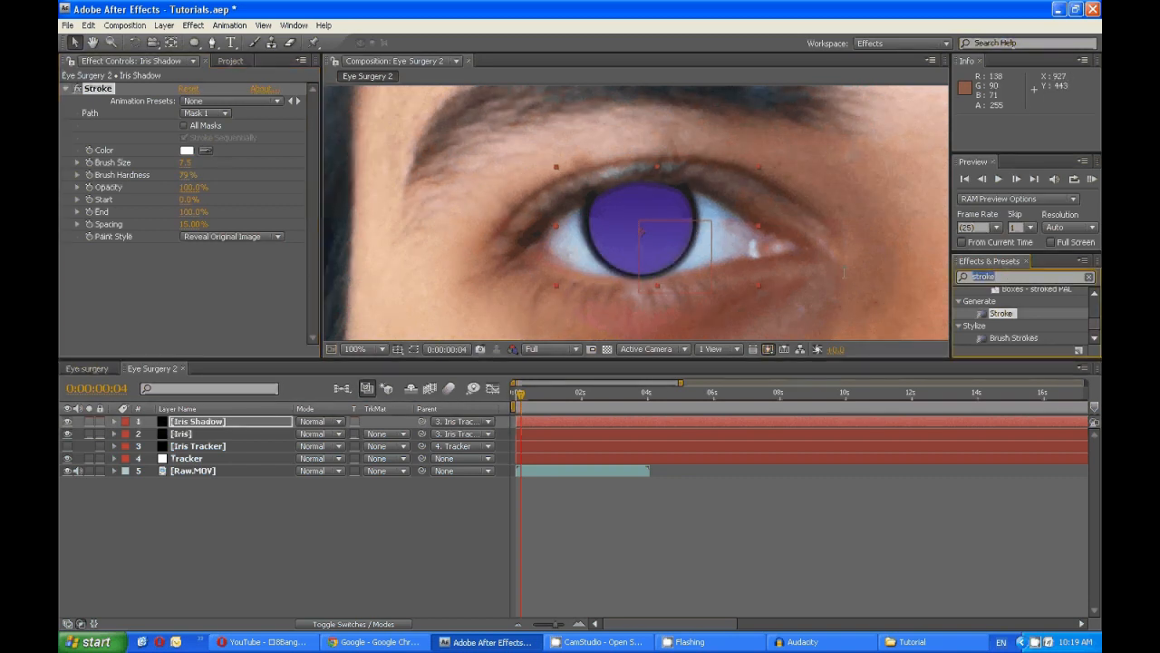
pyautogui.write('fast')
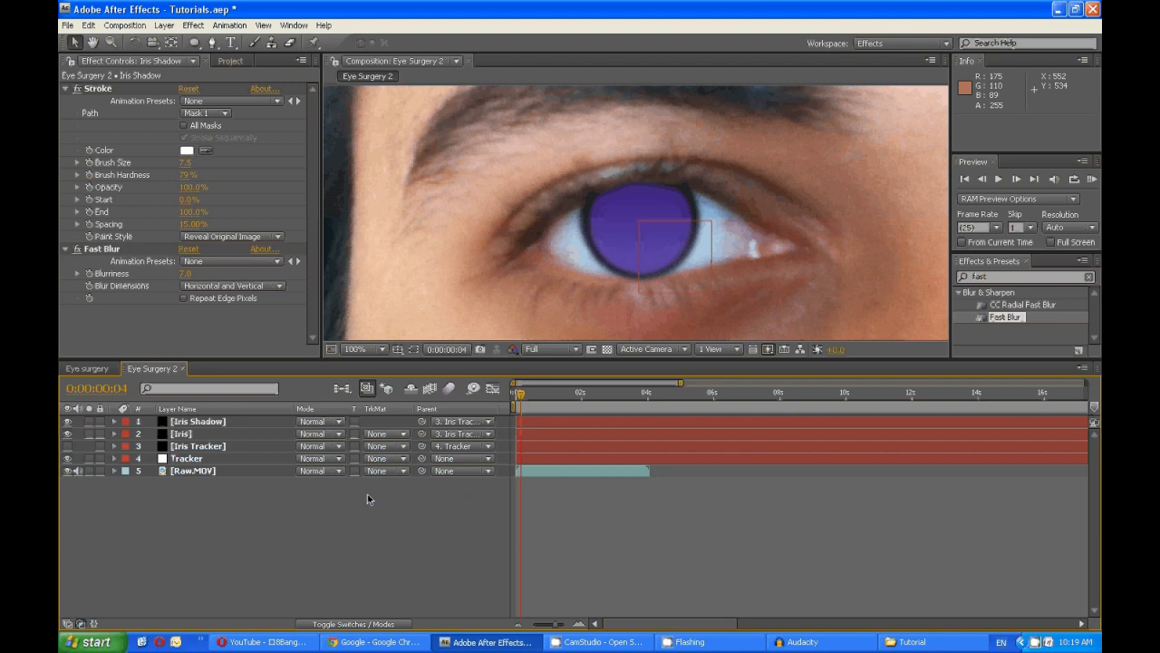
# - Switch the Iris layer's blend mode to Soft Light and add a Curves effect
pyautogui.click(180, 434)
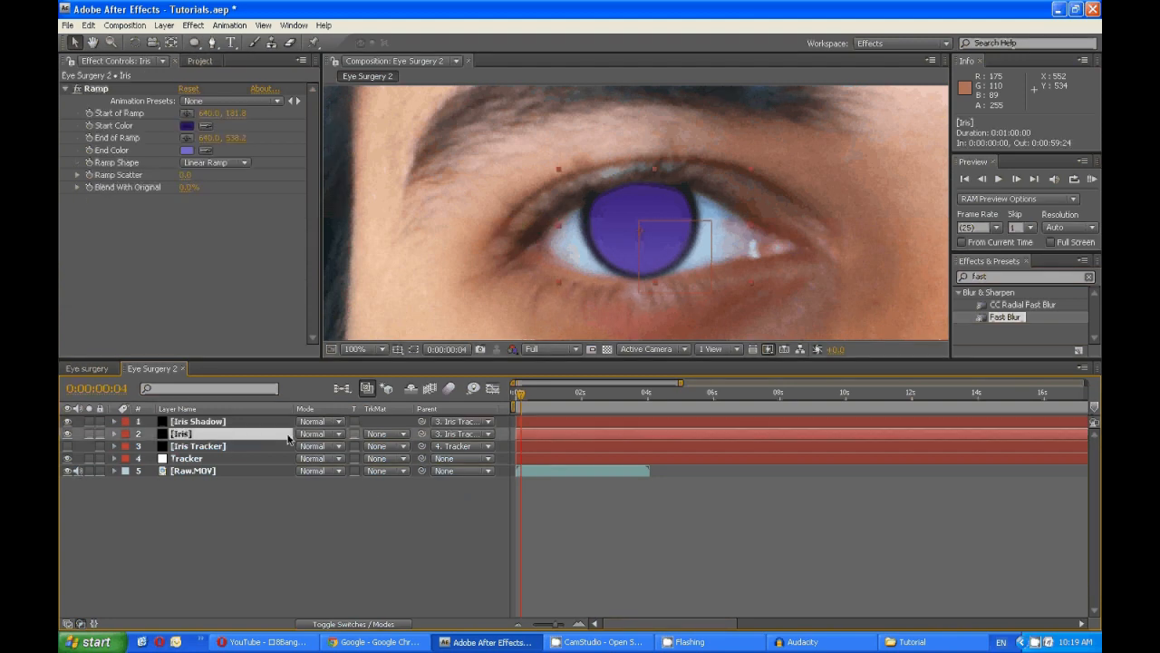
pyautogui.click(320, 433)
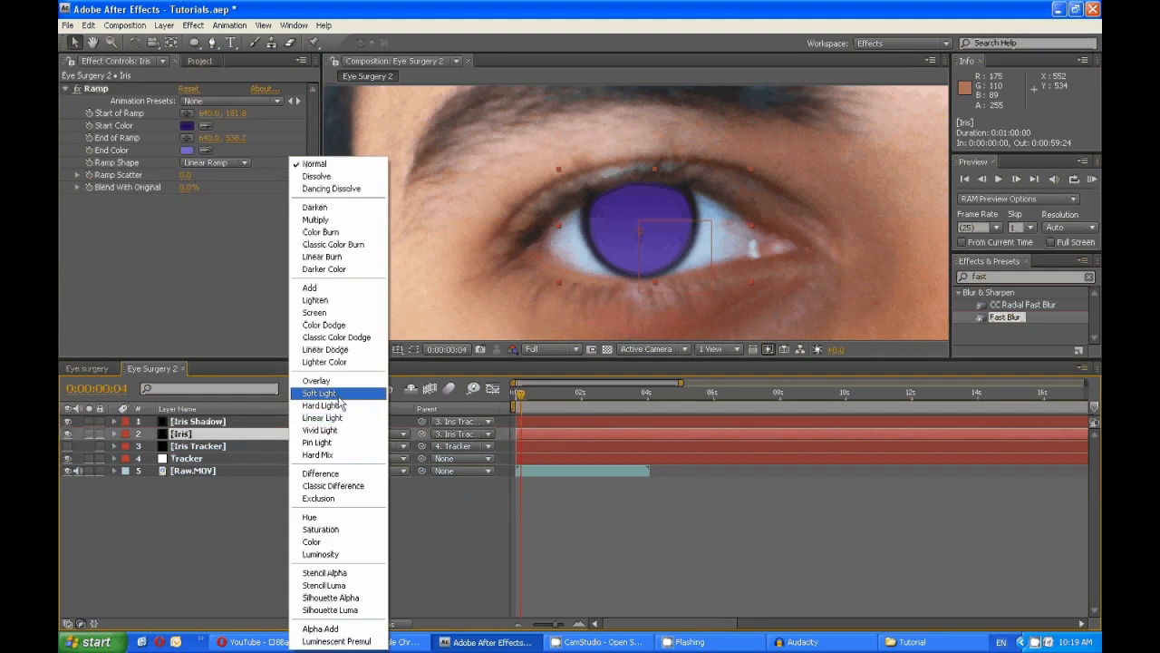
pyautogui.click(318, 393)
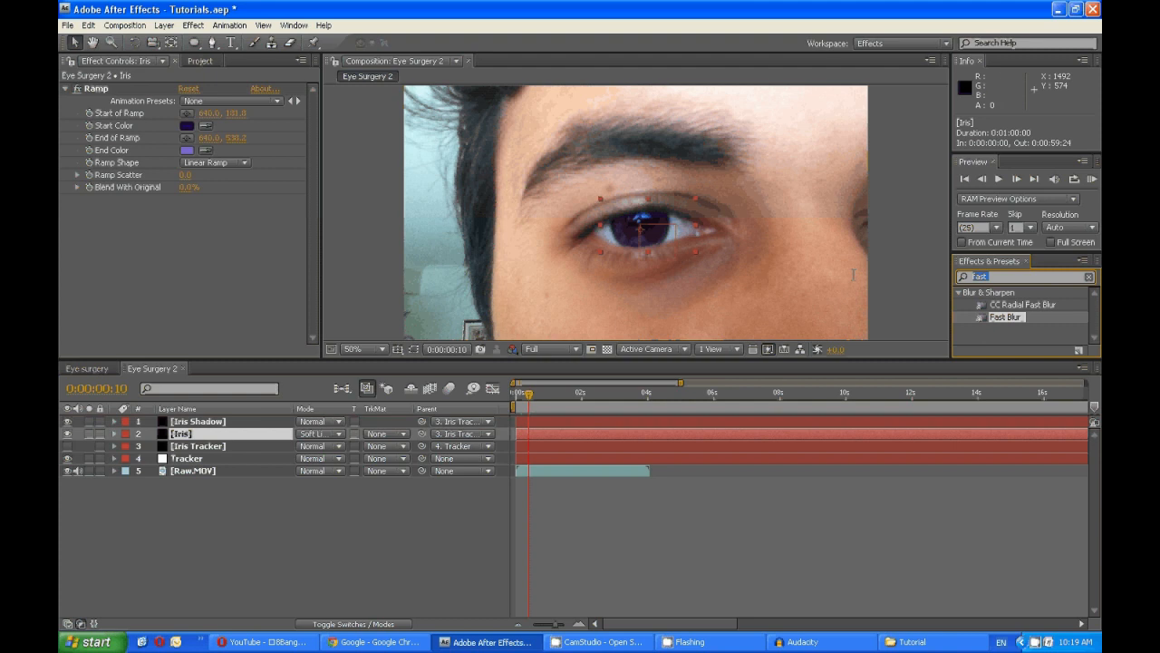
pyautogui.write('curves')
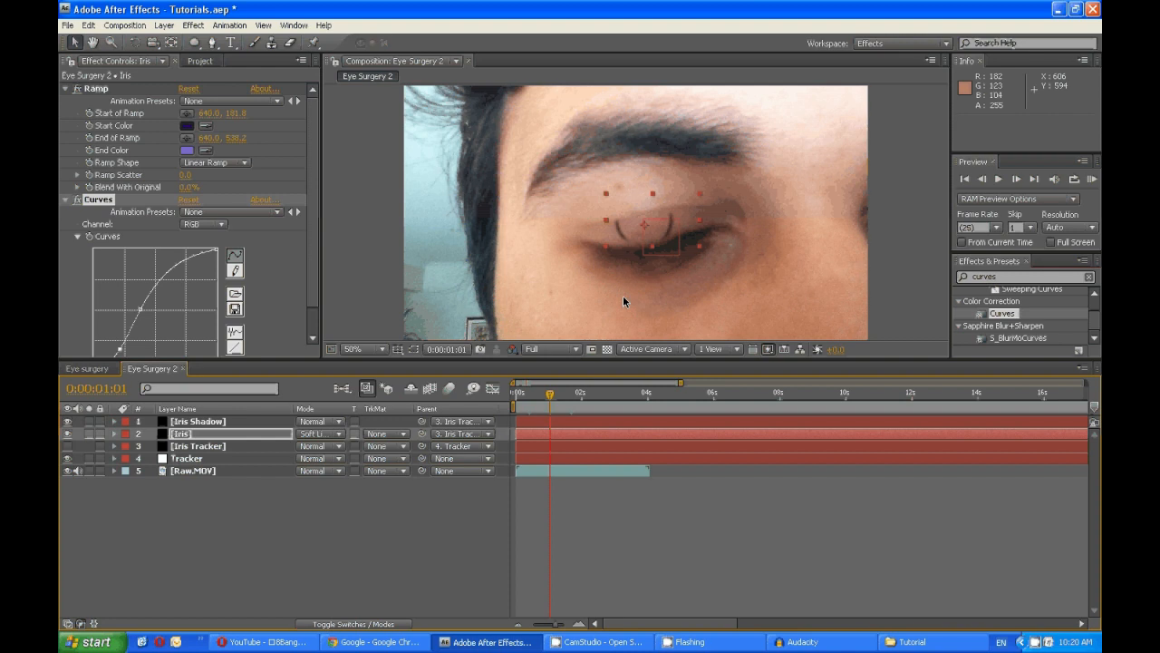
pyautogui.moveTo(550, 393)
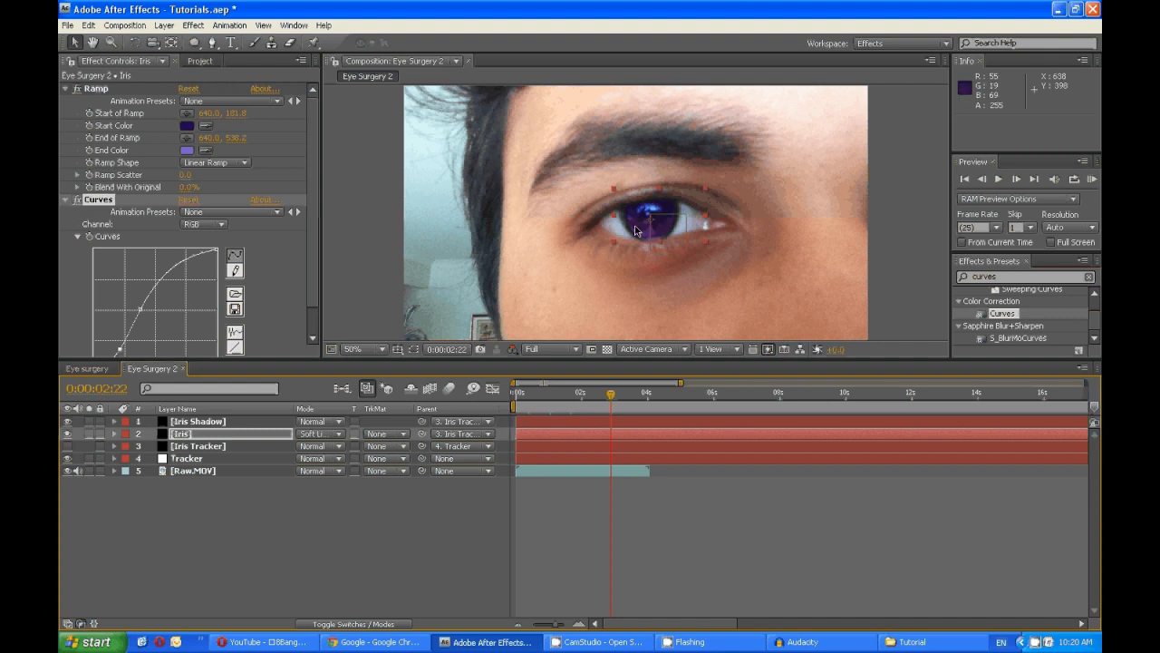
pyautogui.moveTo(658, 238)
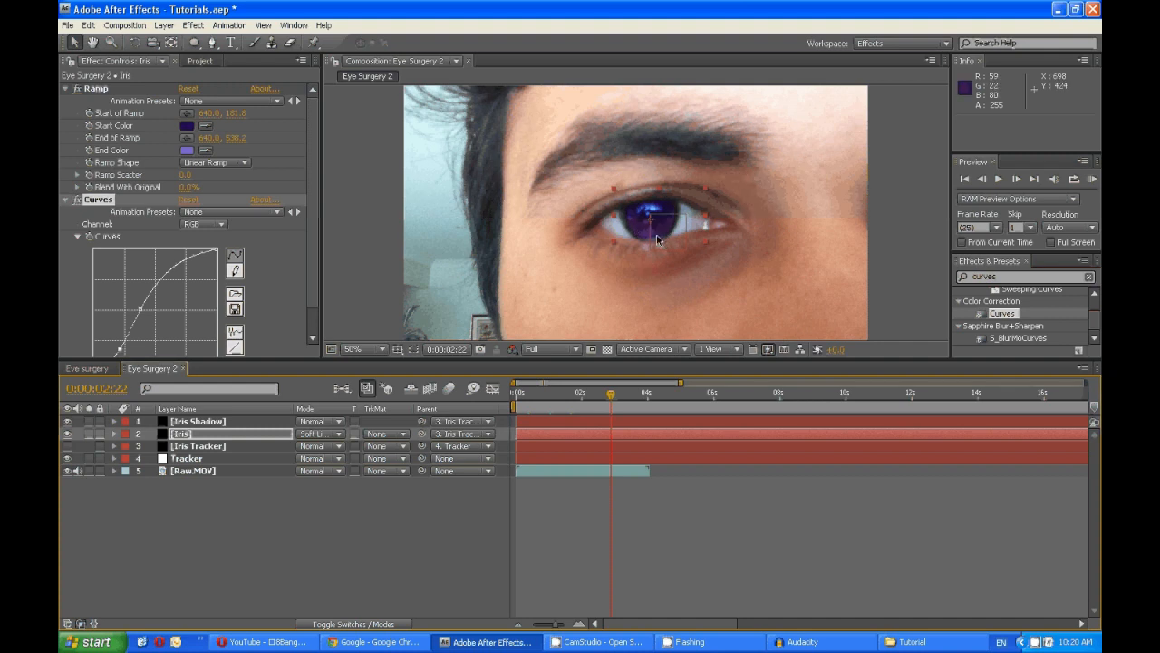
pyautogui.moveTo(700, 317)
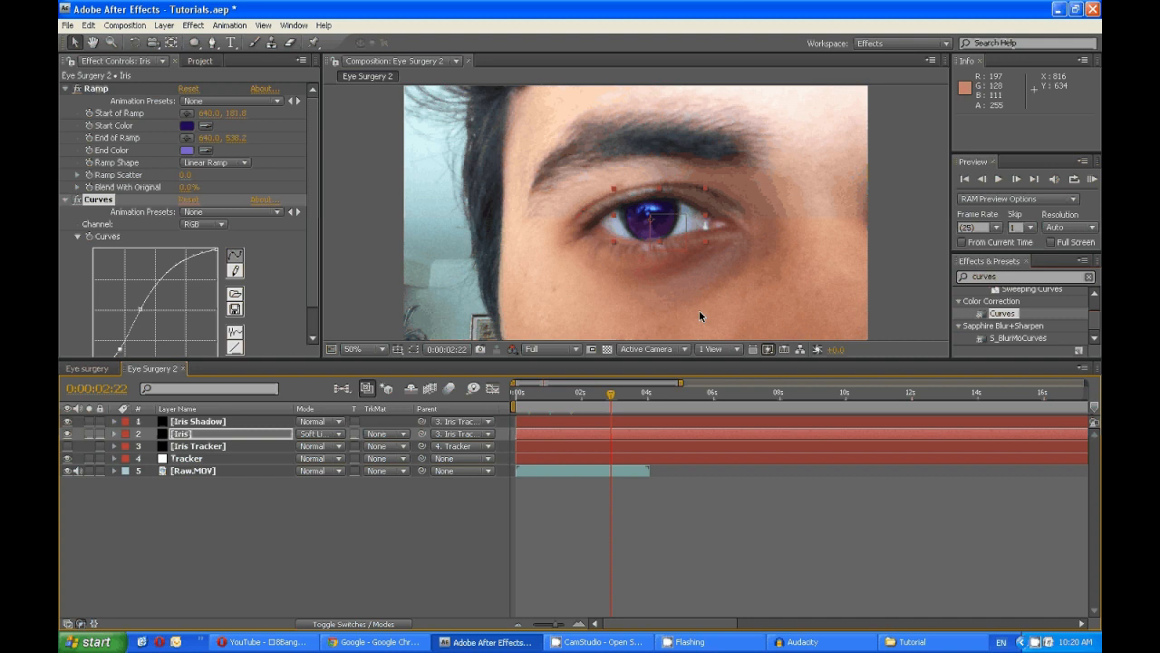
pyautogui.moveTo(656, 321)
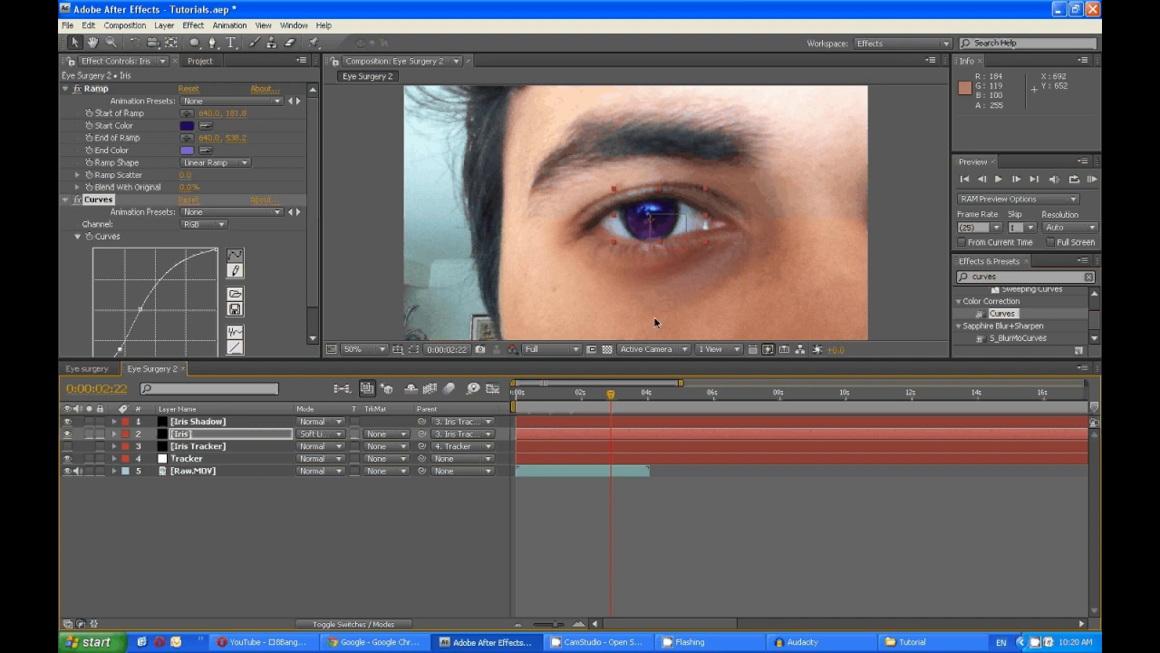